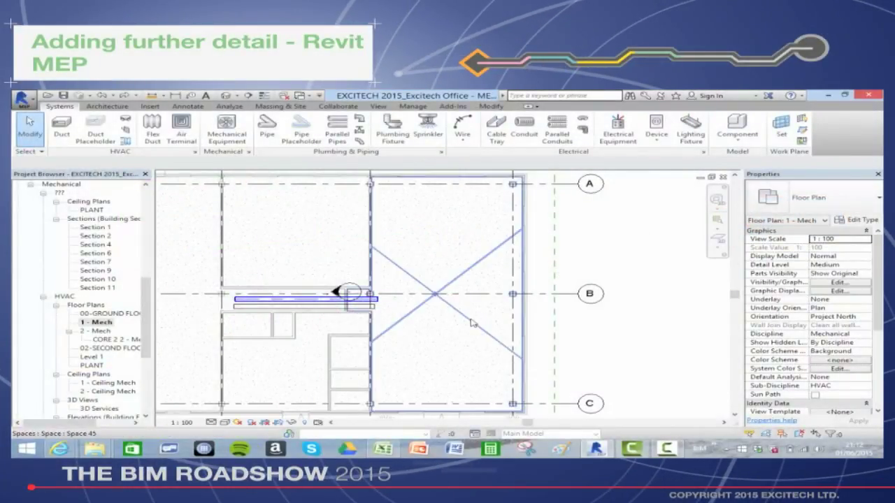
# Place M_Supply Diffuser 600x600 air terminals across the right-hand space between grids A and C.
pyautogui.click(437, 294)
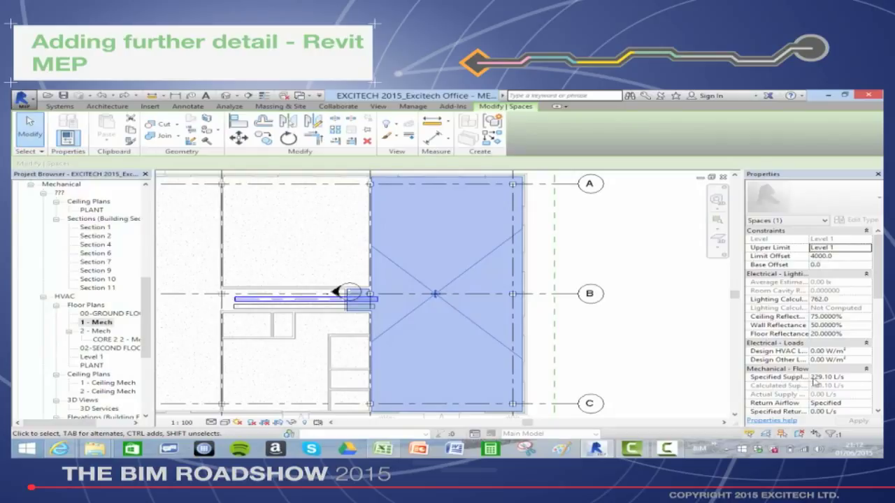
pyautogui.moveTo(637, 224)
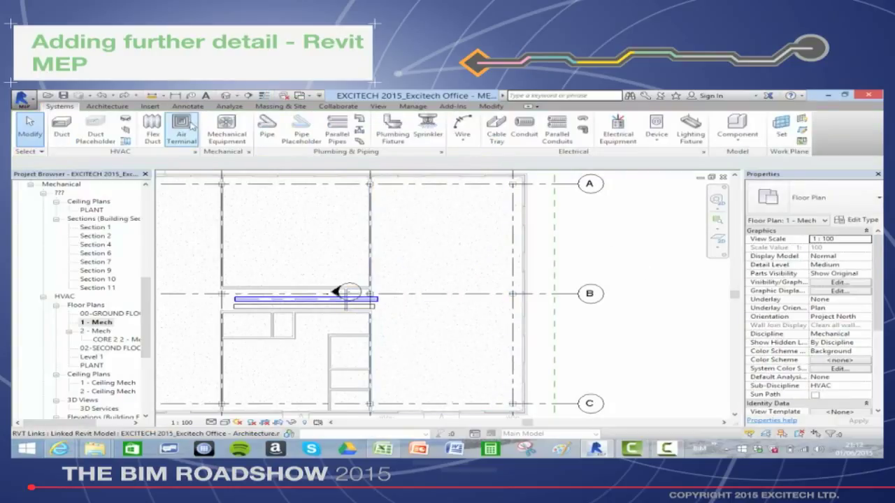
pyautogui.click(182, 129)
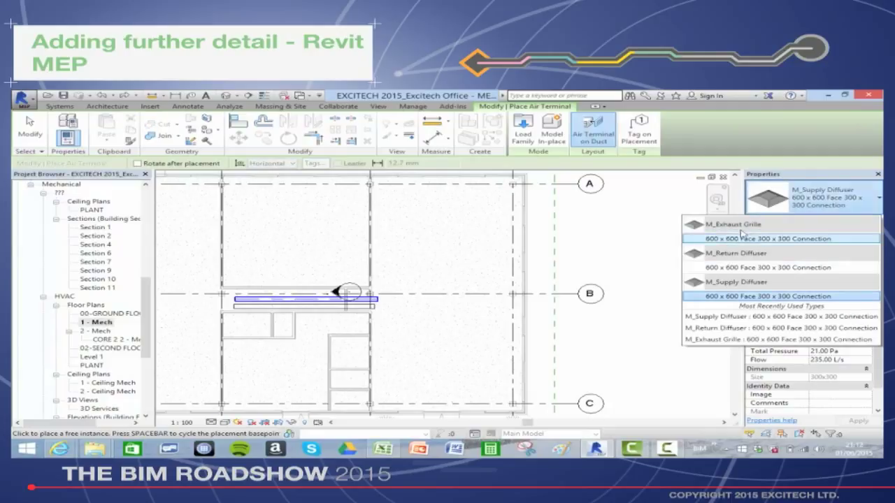
pyautogui.click(736, 296)
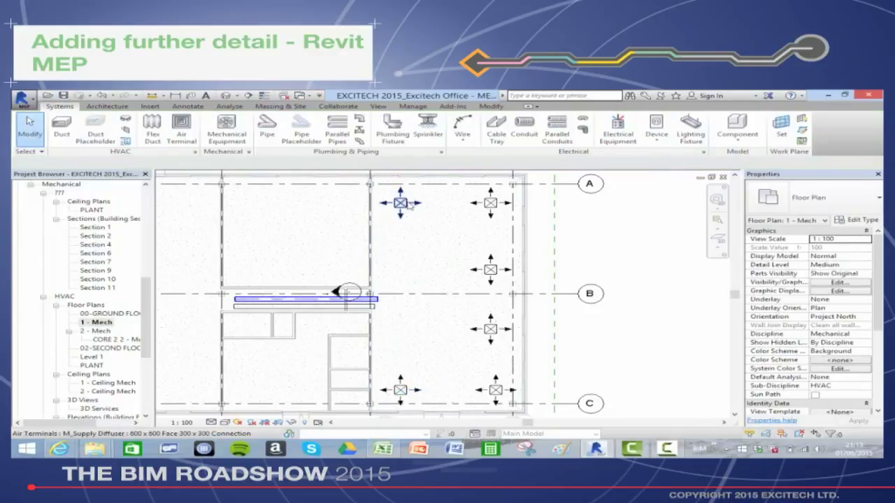
# Create Supply Air system Mechanical Supply Air 3 and add all six diffusers to it.
pyautogui.click(400, 203)
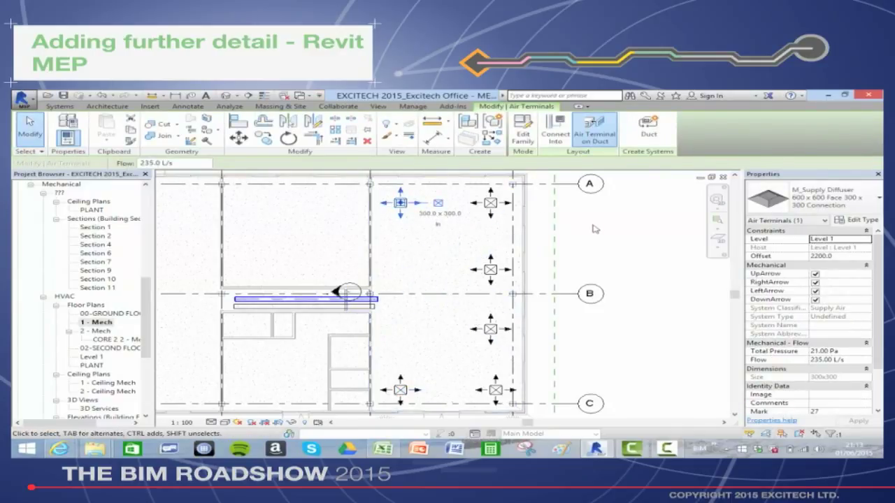
pyautogui.moveTo(594, 130)
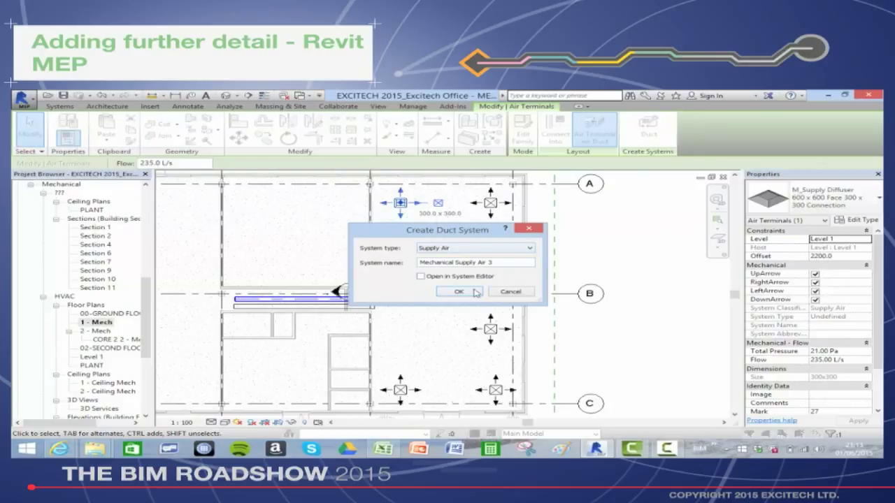
pyautogui.click(459, 291)
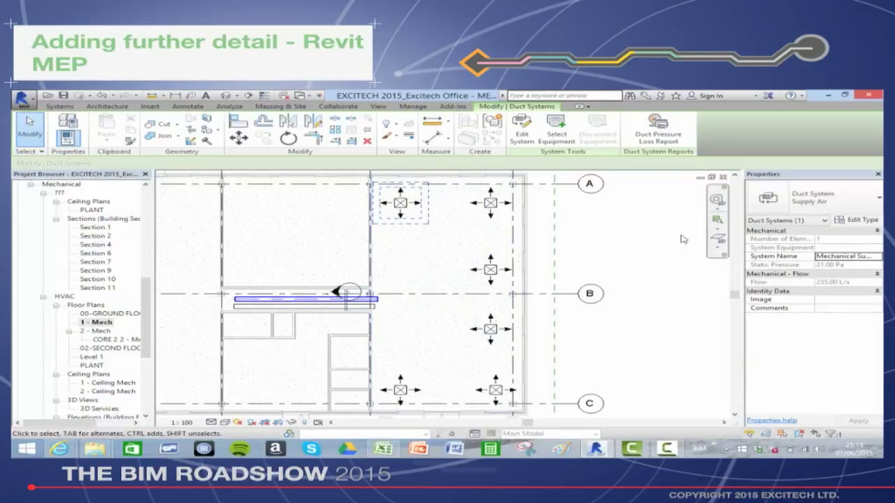
pyautogui.click(521, 131)
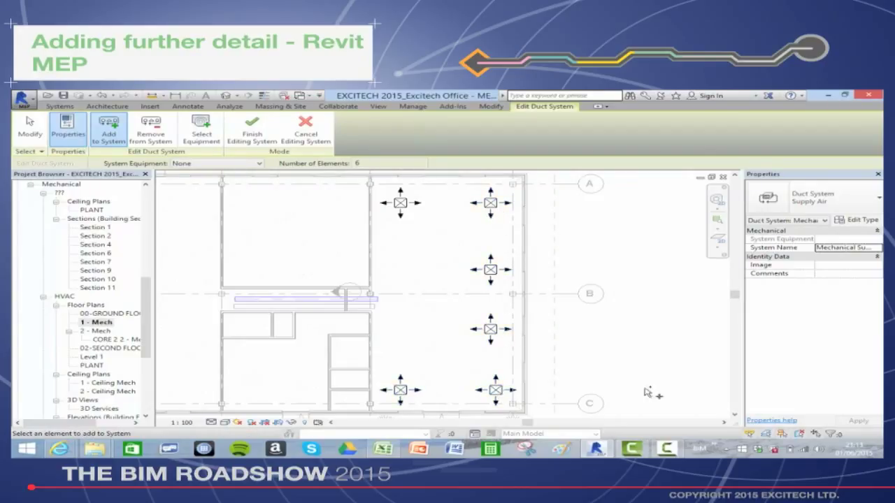
pyautogui.moveTo(827, 369)
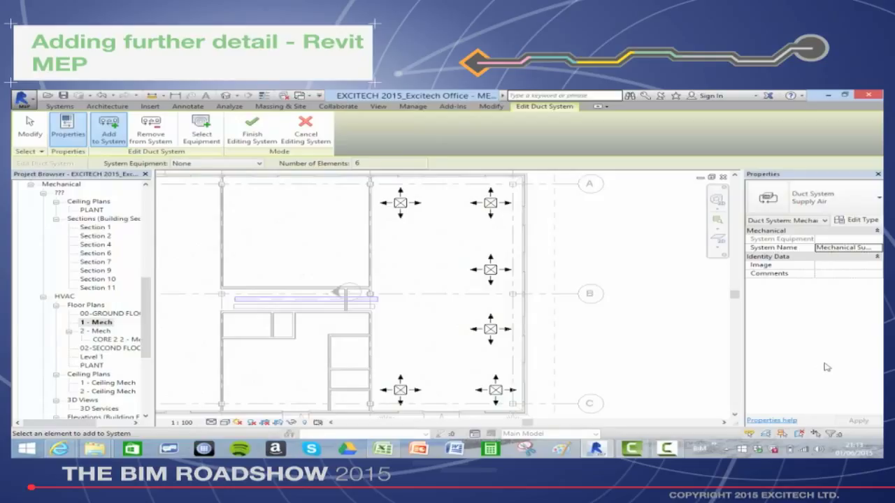
pyautogui.moveTo(250, 248)
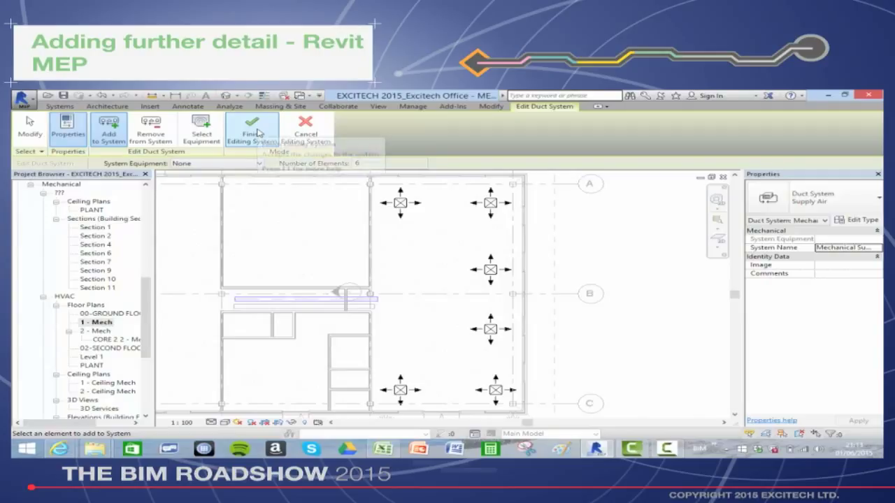
pyautogui.click(251, 129)
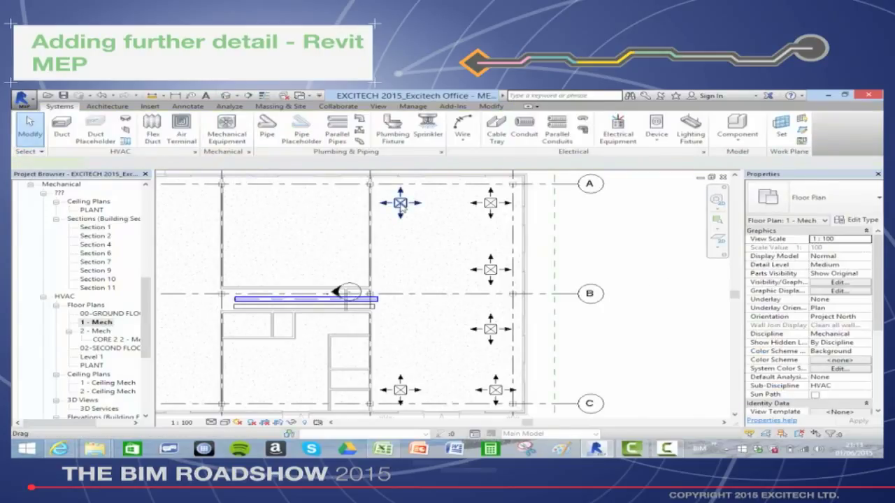
# Generate, adjust and finish a duct layout linking the six diffusers to the main duct.
pyautogui.click(400, 203)
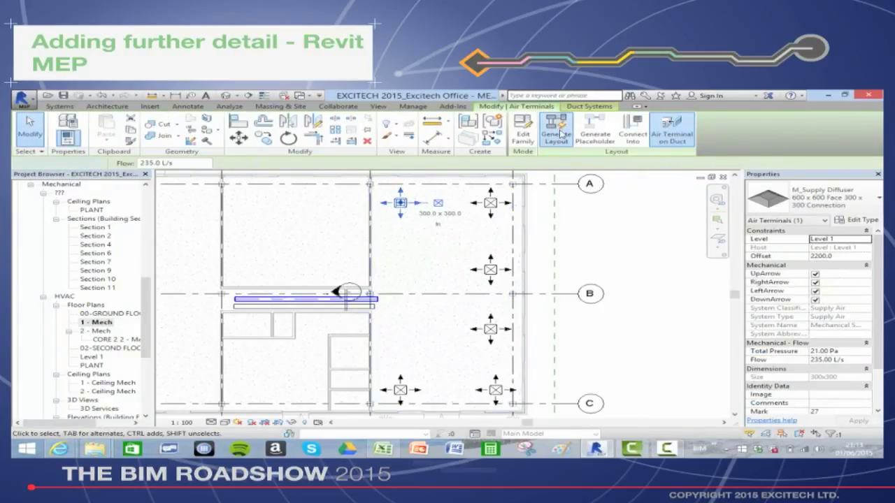
pyautogui.click(556, 130)
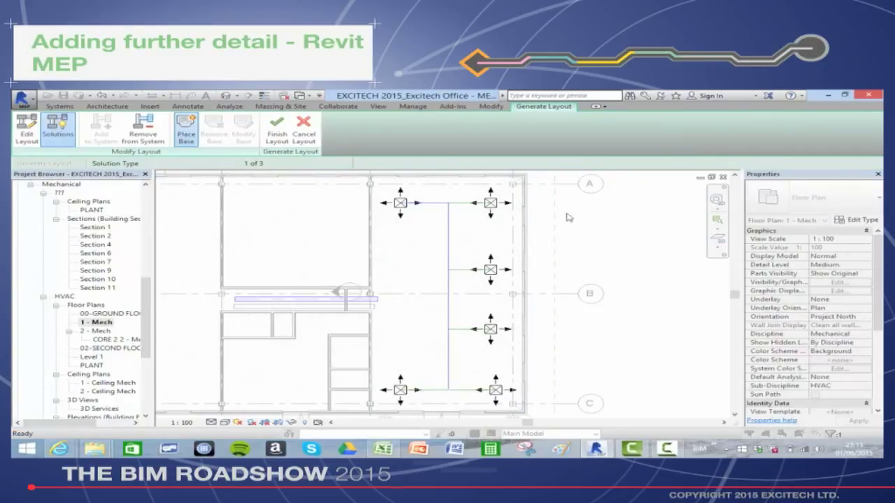
pyautogui.click(185, 129)
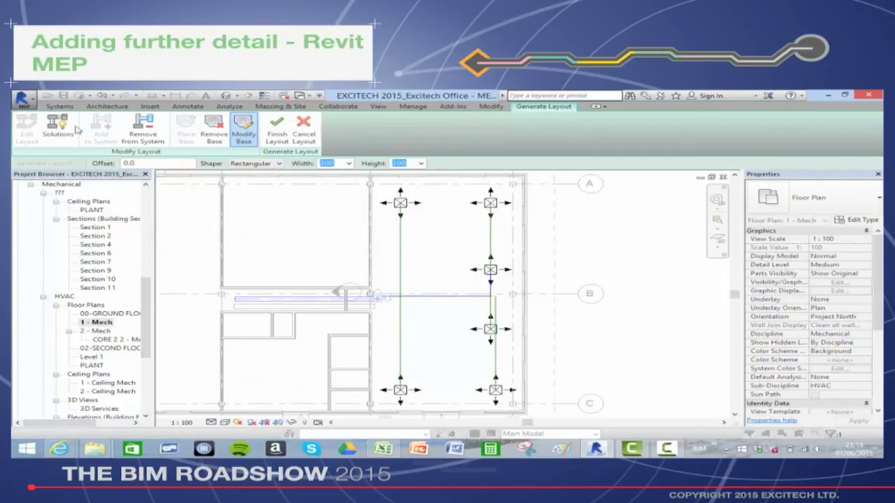
pyautogui.click(58, 129)
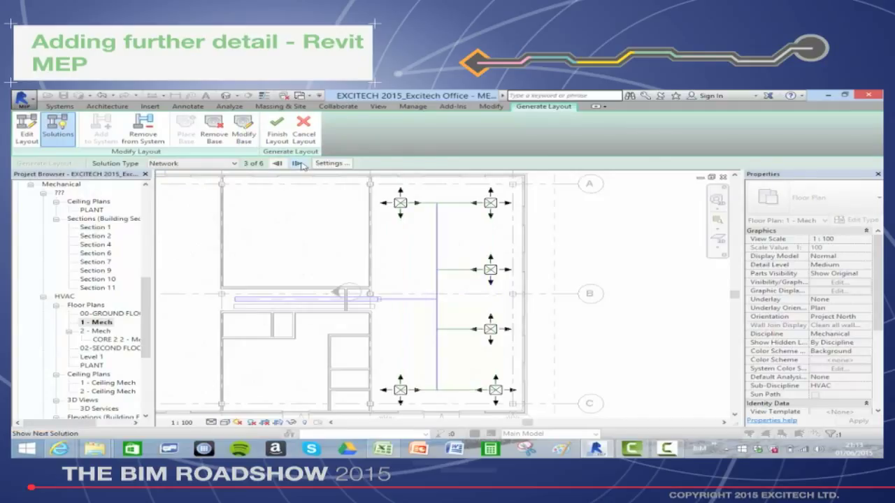
pyautogui.click(278, 163)
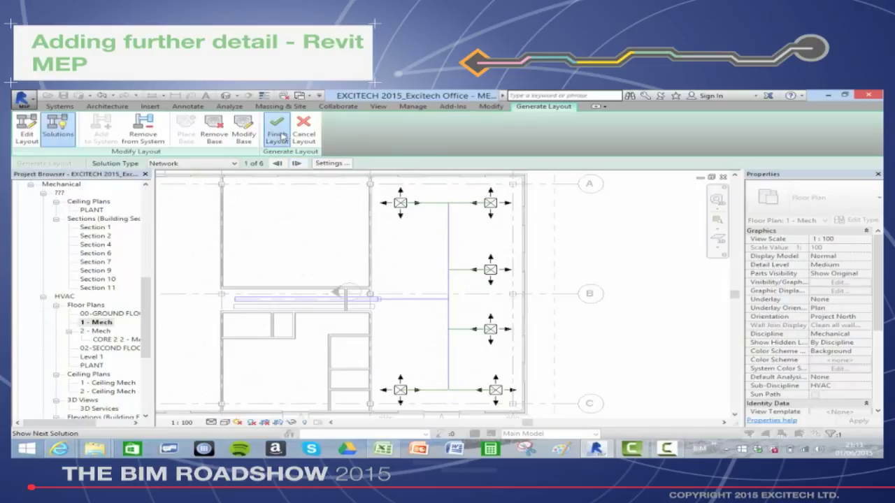
pyautogui.click(277, 130)
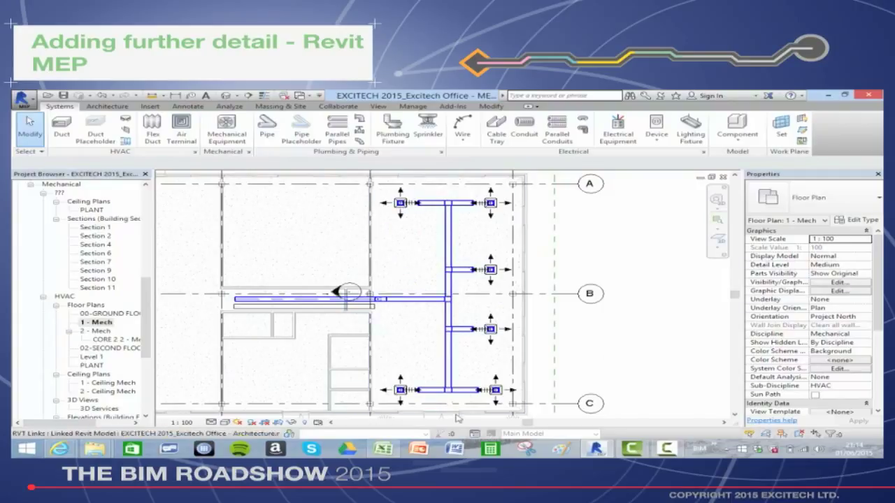
pyautogui.click(451, 371)
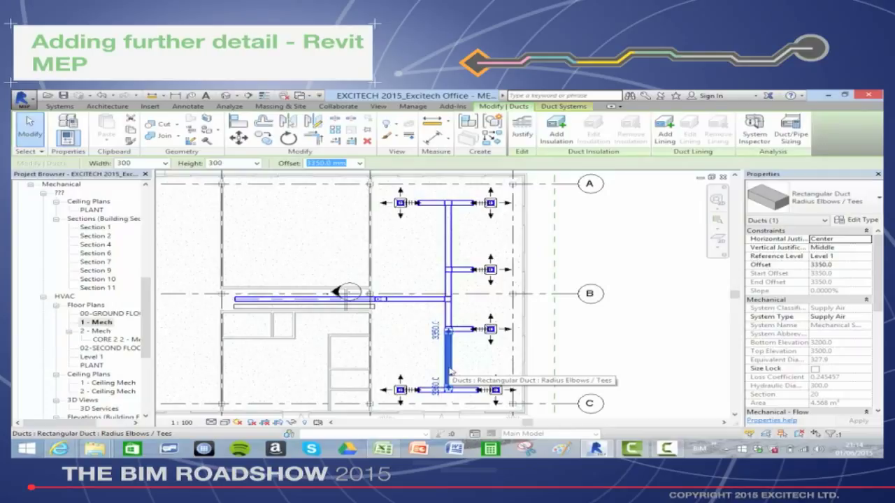
pyautogui.moveTo(846, 348)
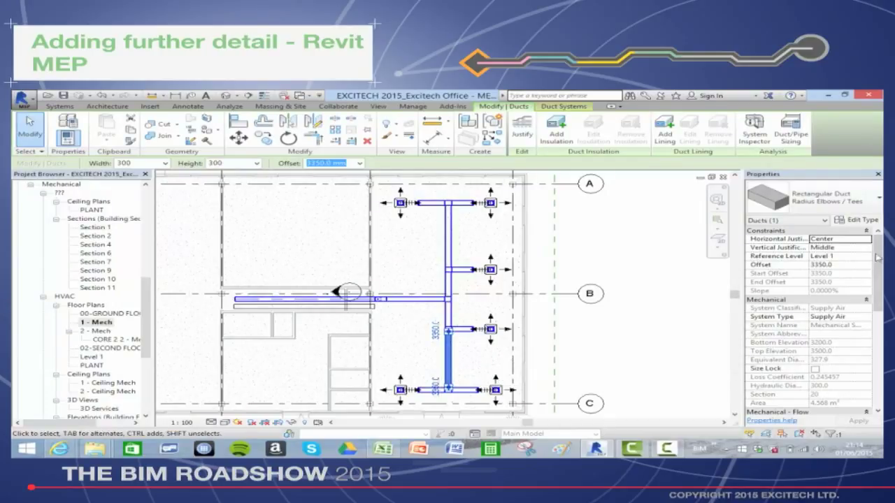
pyautogui.scroll(-3)
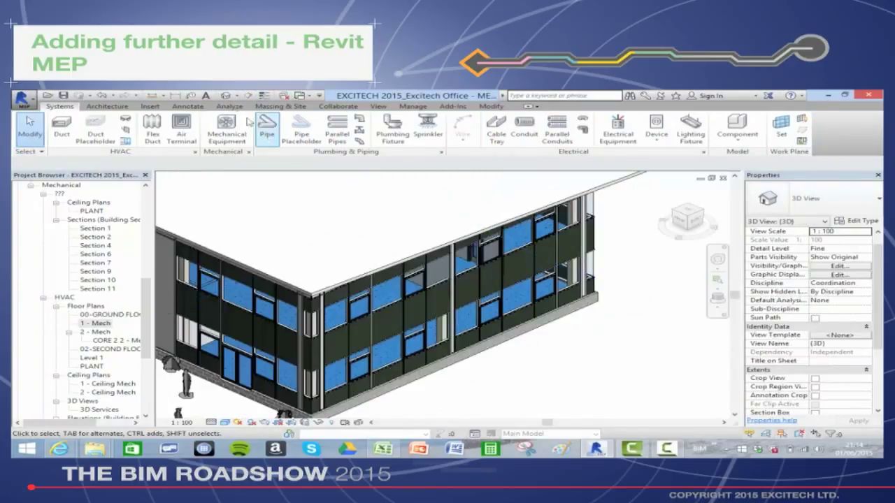
# Uncheck the linked architecture model in Visibility/Graphics and apply the change.
pyautogui.click(378, 106)
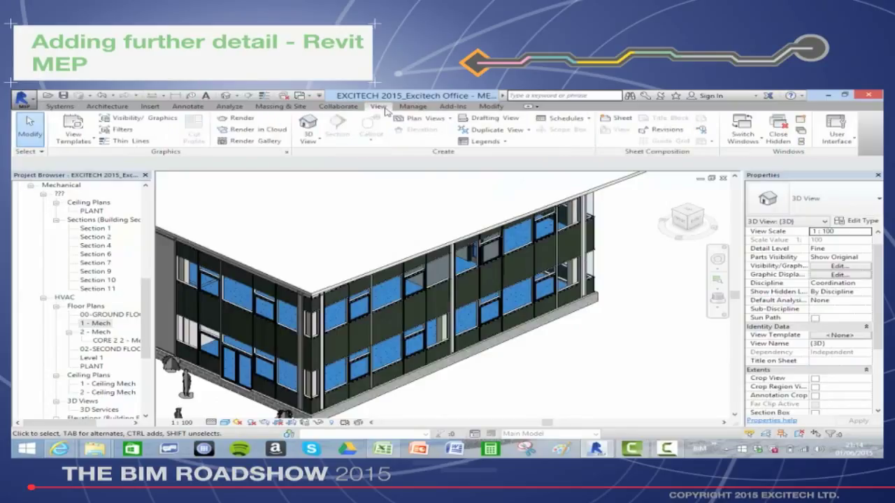
pyautogui.moveTo(450, 172)
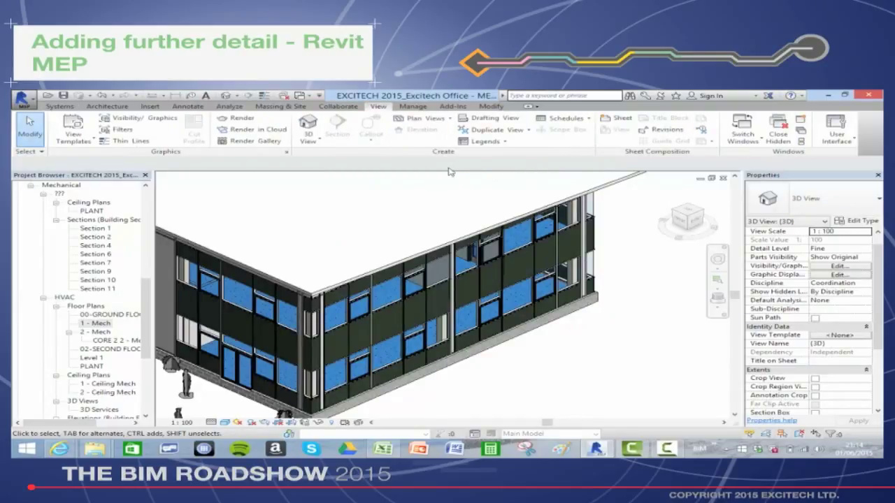
pyautogui.moveTo(253, 193)
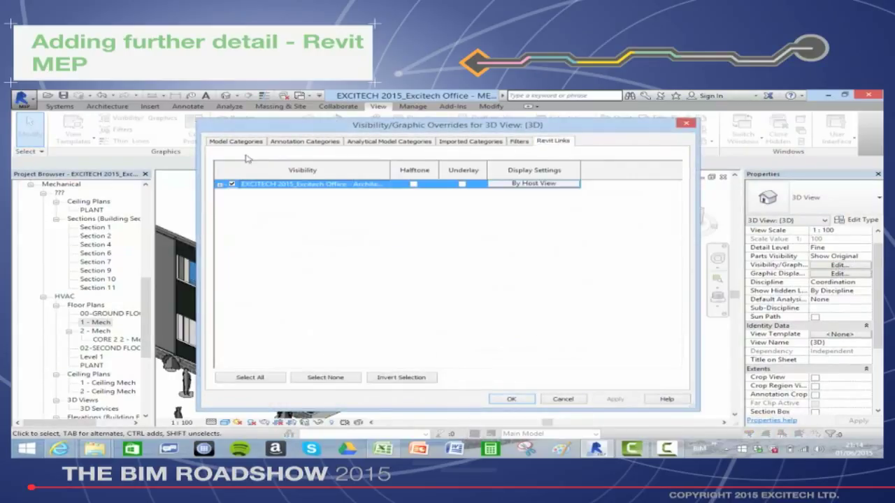
pyautogui.click(231, 184)
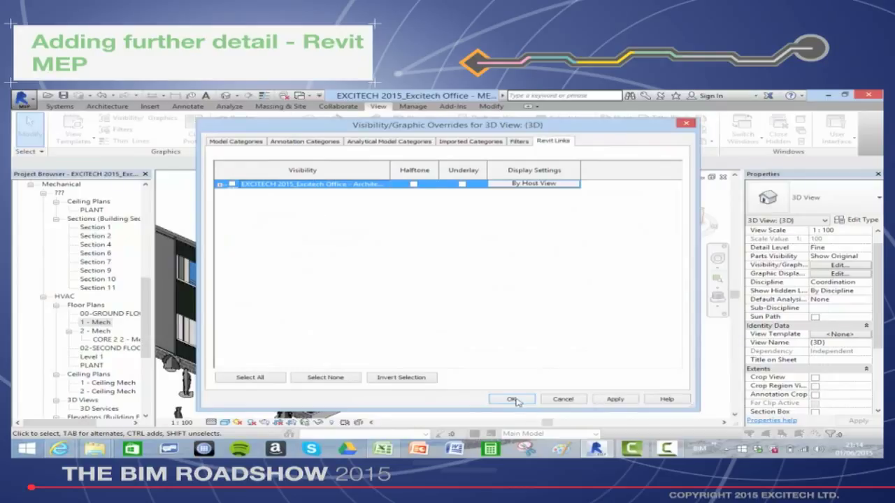
pyautogui.click(510, 399)
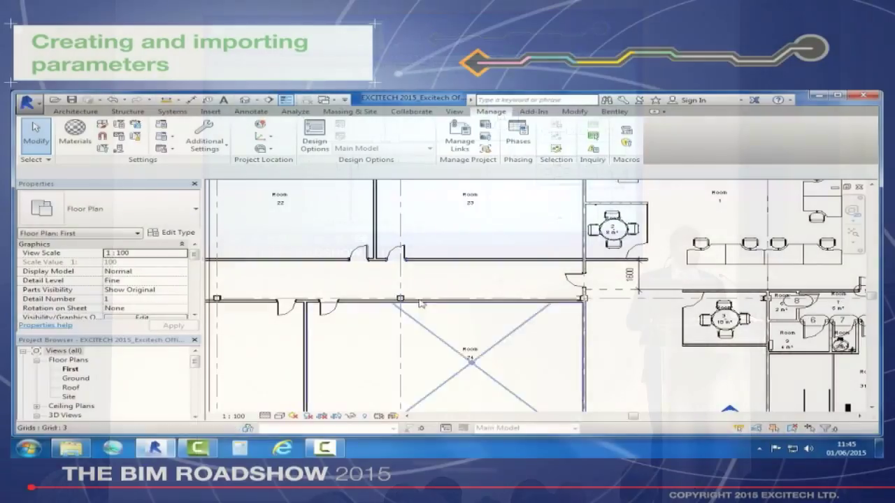
# Review the corridor door's instance properties, showing mark 21, and bring up the Manage commands.
pyautogui.click(311, 299)
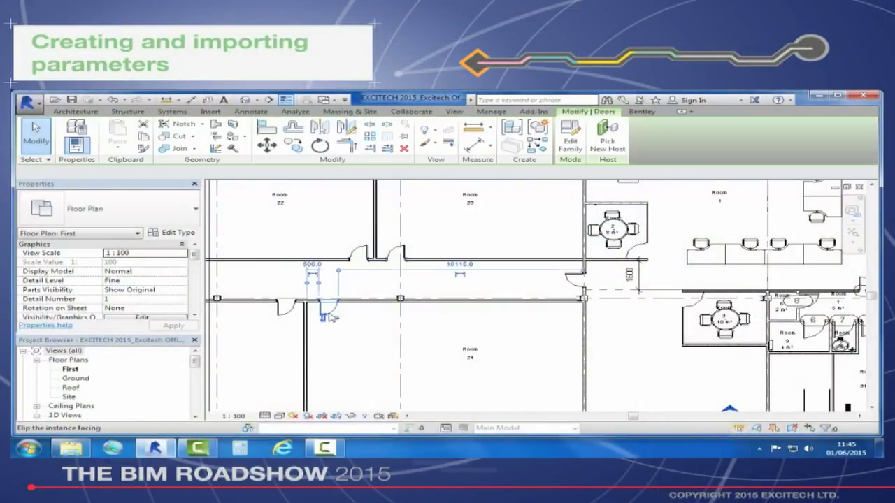
pyautogui.click(324, 317)
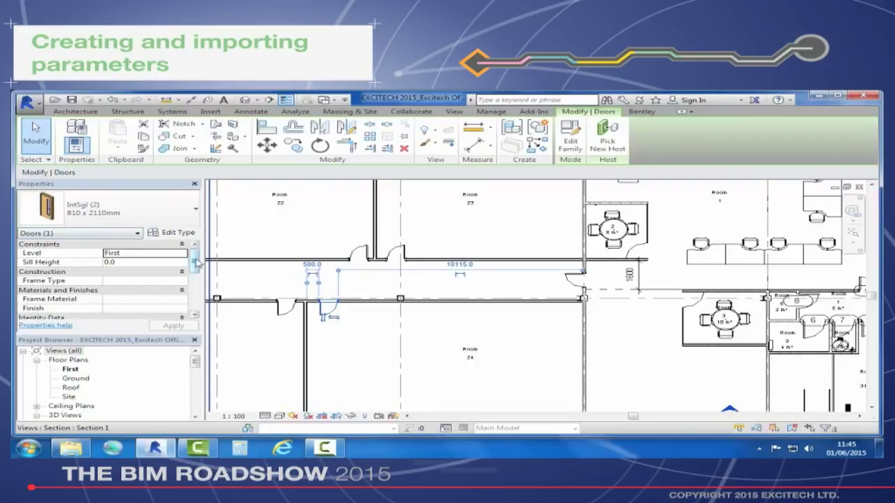
pyautogui.scroll(-3)
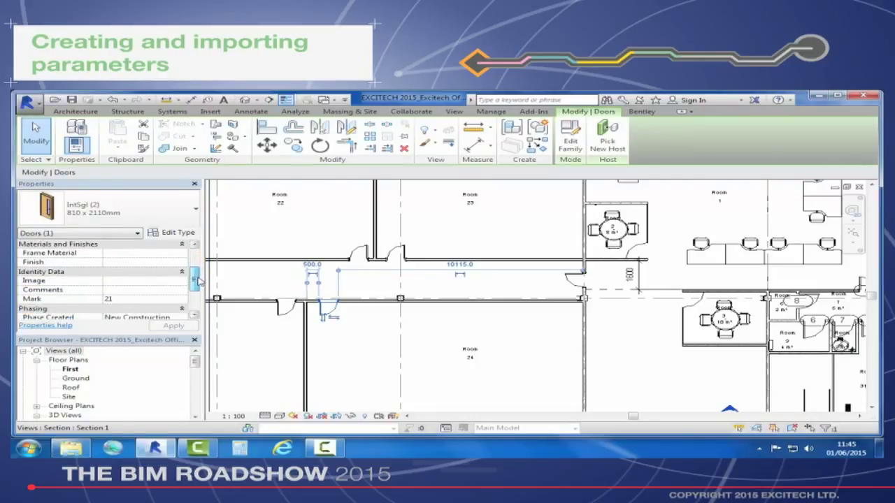
pyautogui.scroll(-3)
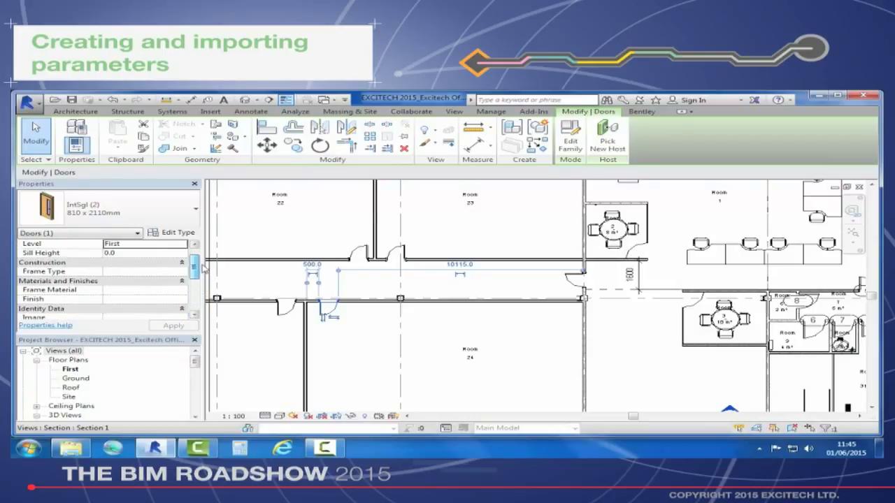
pyautogui.click(797, 377)
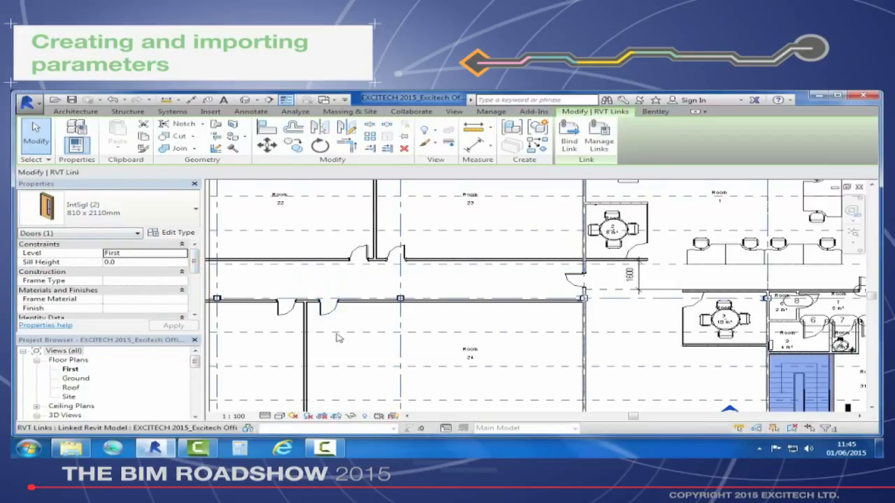
pyautogui.click(311, 297)
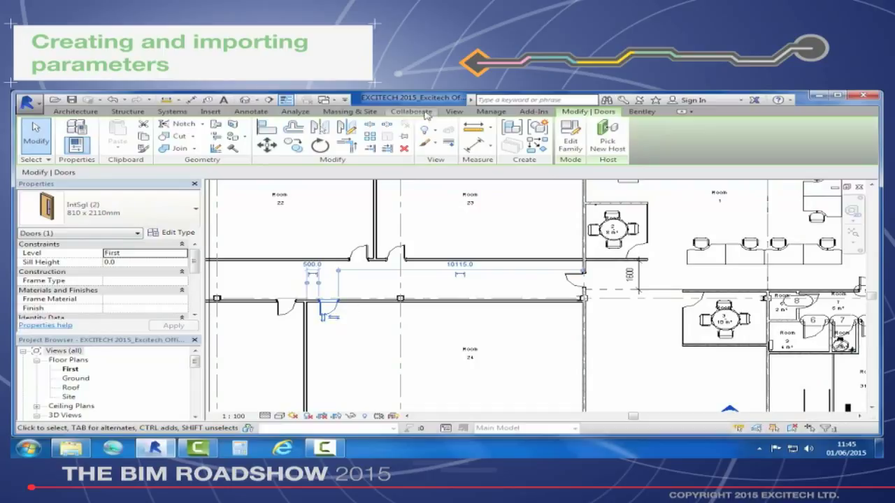
pyautogui.click(490, 112)
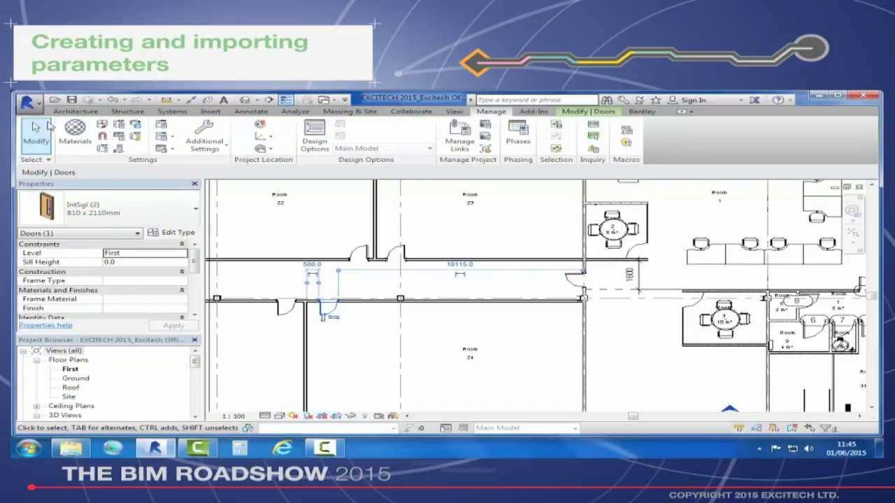
pyautogui.moveTo(110, 160)
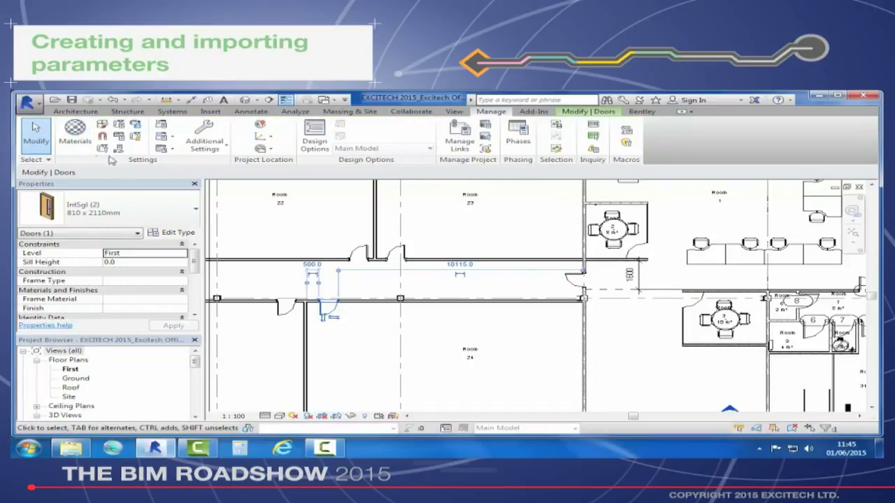
pyautogui.moveTo(119, 149)
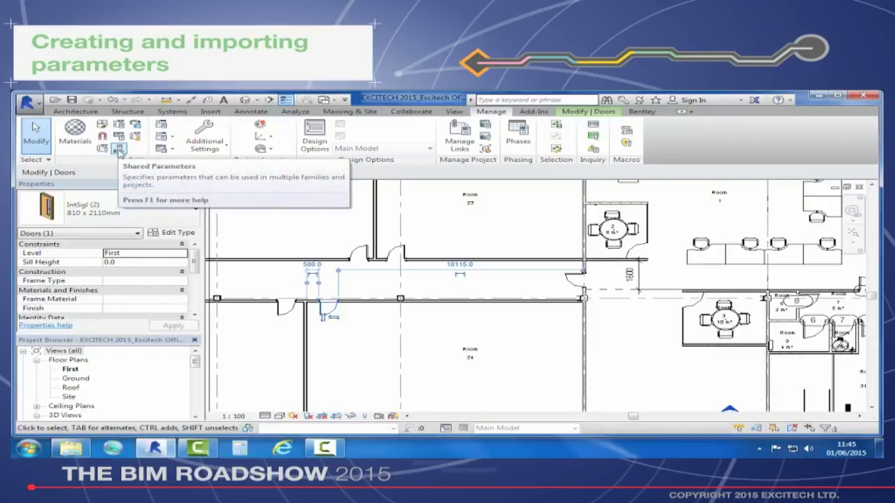
# Create the shared parameter file 'Excitech - Employers Requirements'.
pyautogui.click(119, 148)
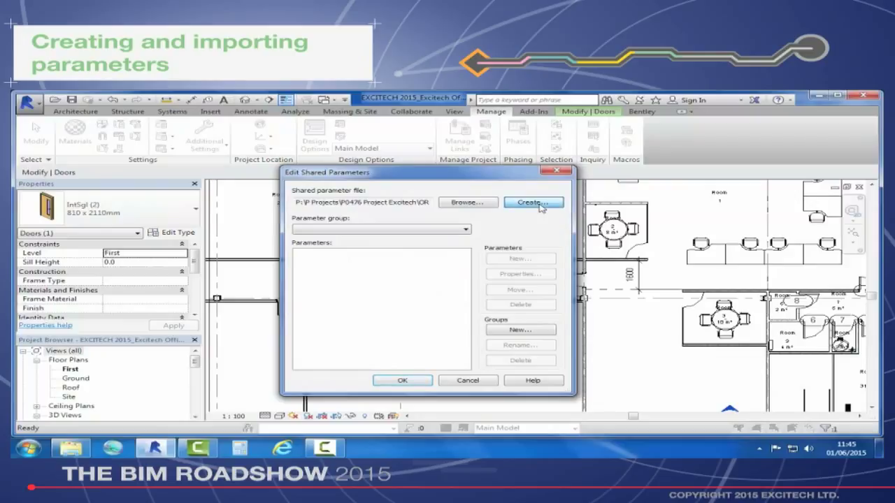
pyautogui.click(532, 202)
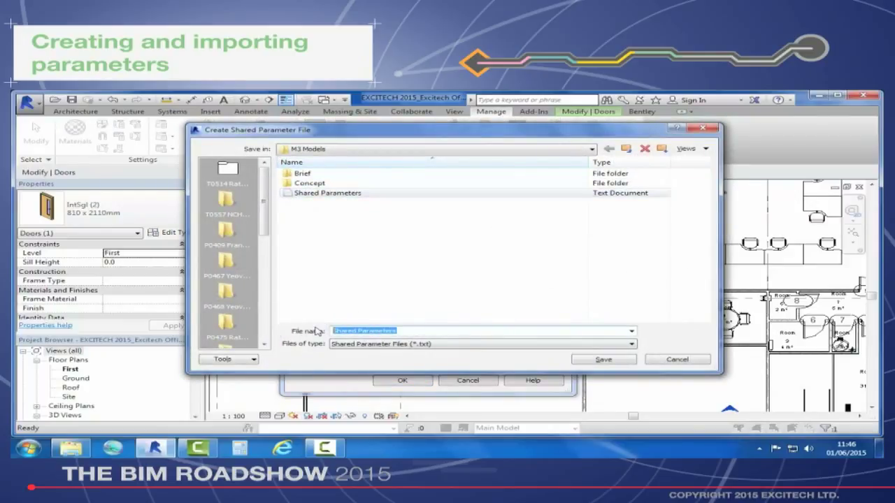
pyautogui.write('Excitech - Em')
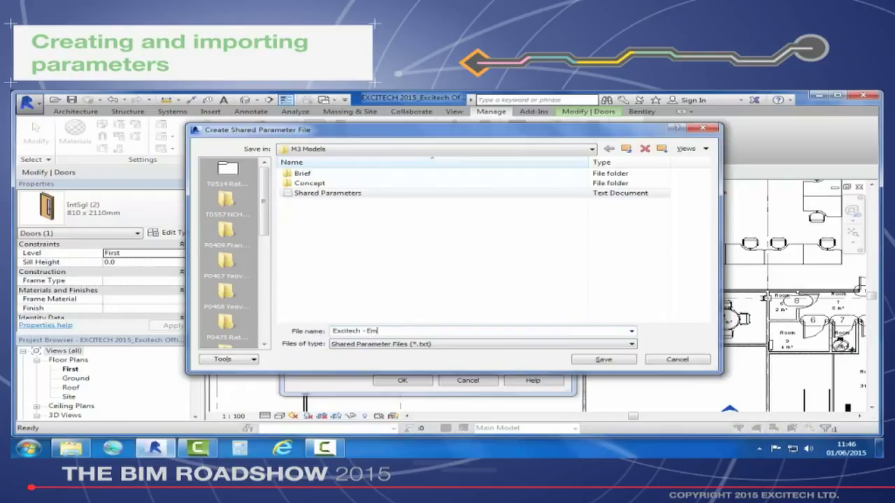
pyautogui.write('pl')
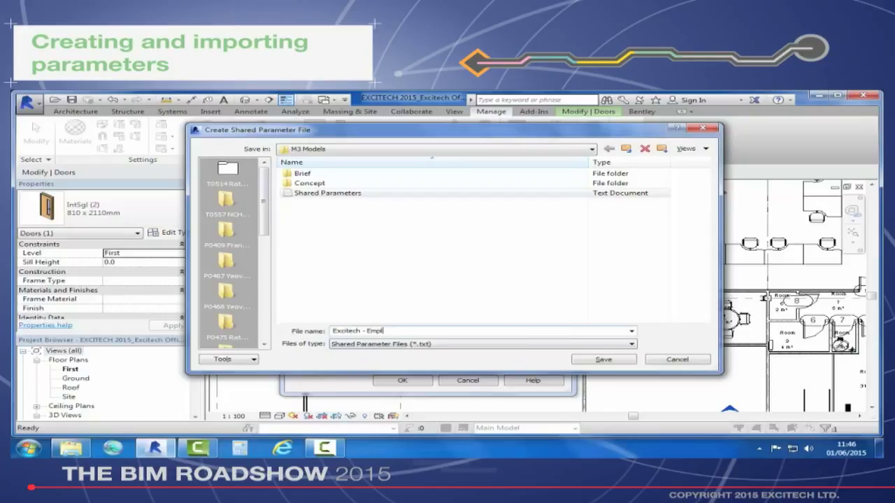
pyautogui.write('oyers')
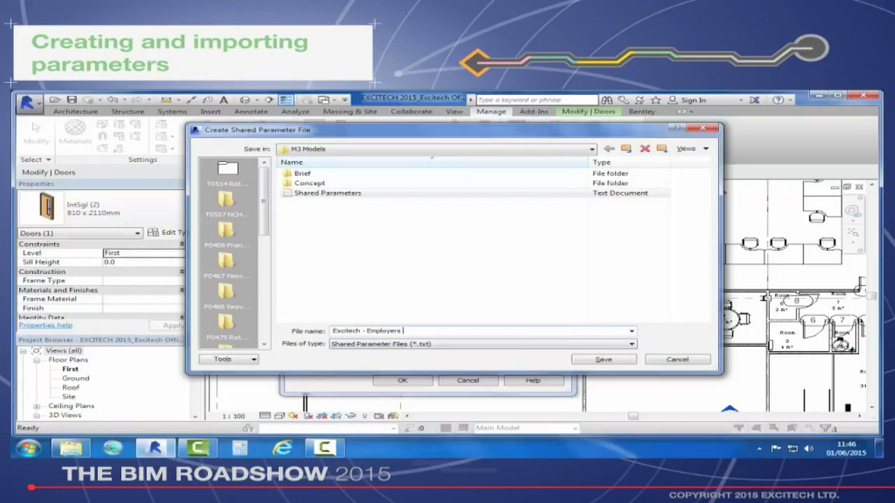
pyautogui.write('Requirements')
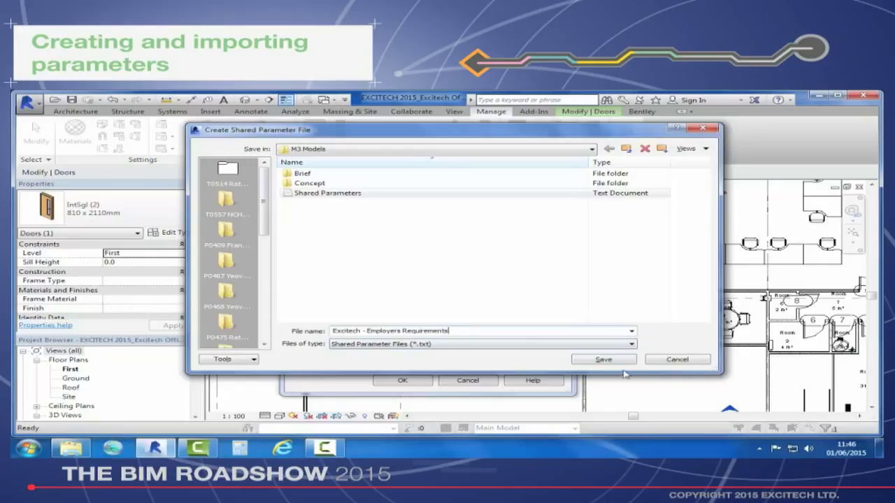
pyautogui.click(603, 359)
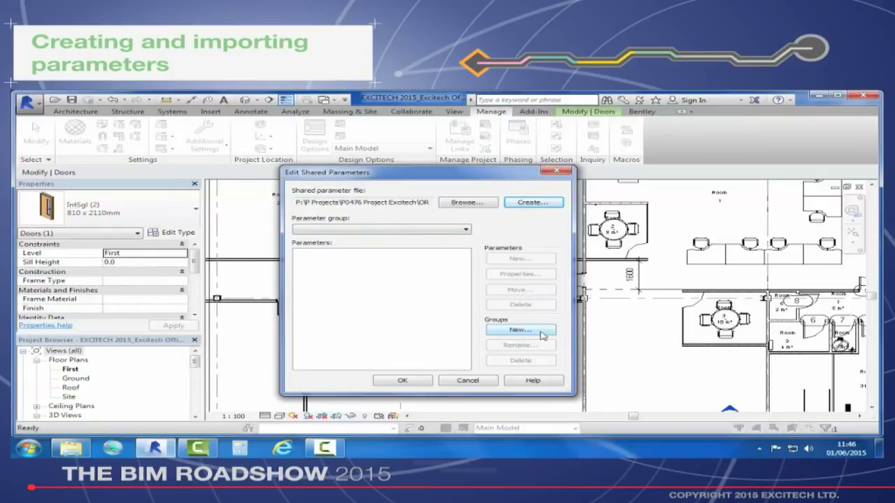
# Add a Door Information parameter group containing a Fire Ratings parameter.
pyautogui.click(521, 329)
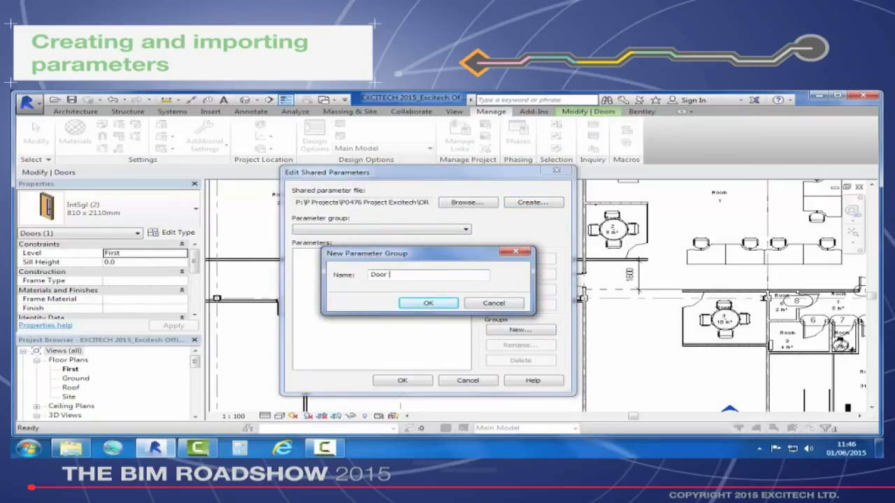
pyautogui.write('Information')
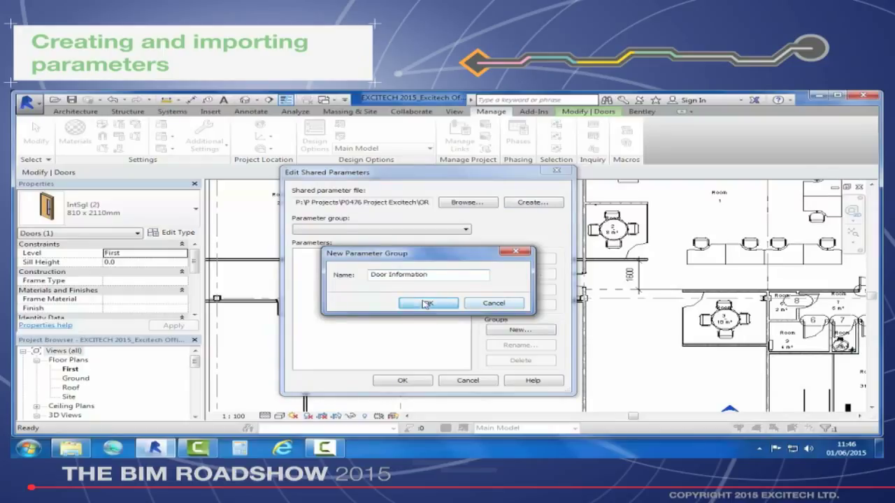
pyautogui.click(428, 303)
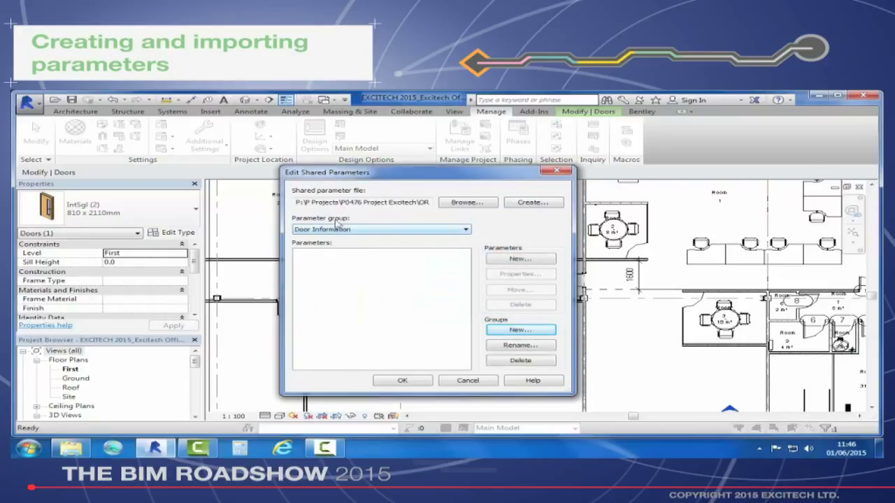
pyautogui.moveTo(563, 259)
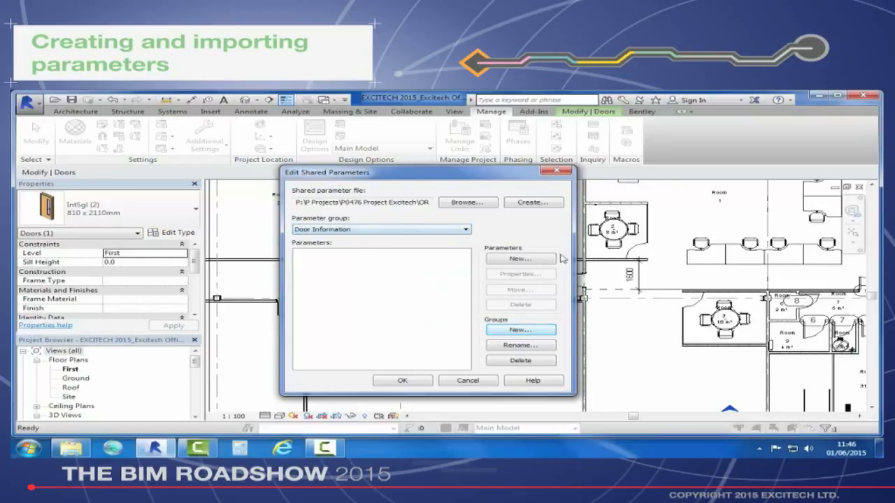
pyautogui.click(520, 259)
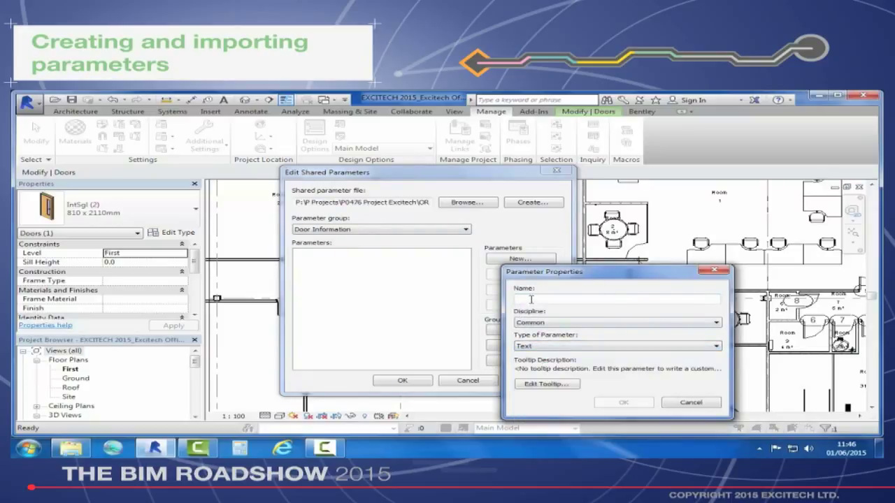
pyautogui.write('Fire Ratings')
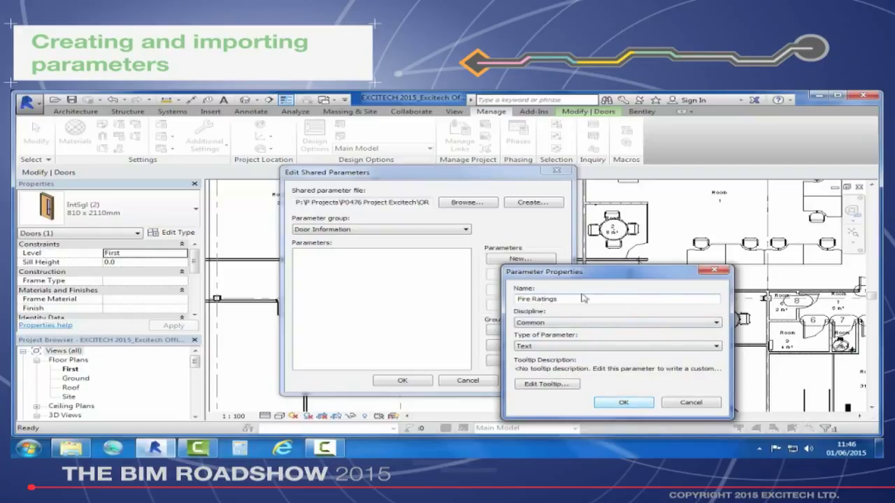
pyautogui.click(623, 403)
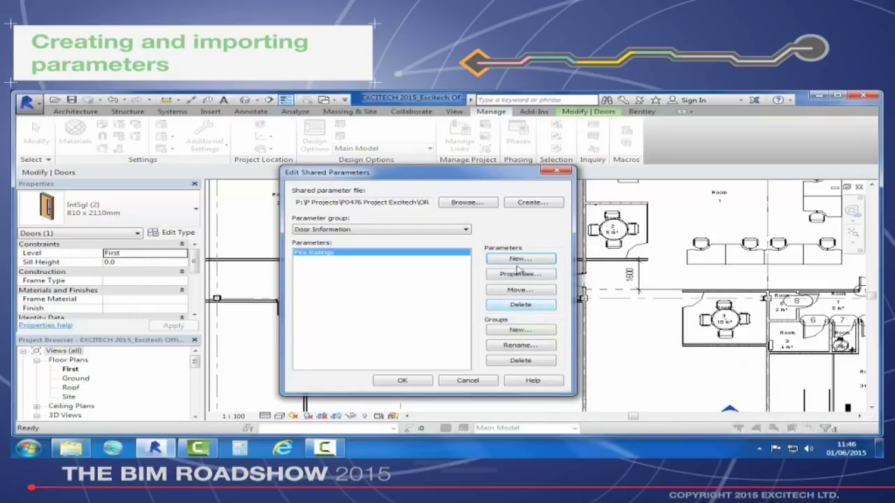
# Add Acoustic Ratings and Door Ref. as text parameters in Door Information.
pyautogui.click(520, 259)
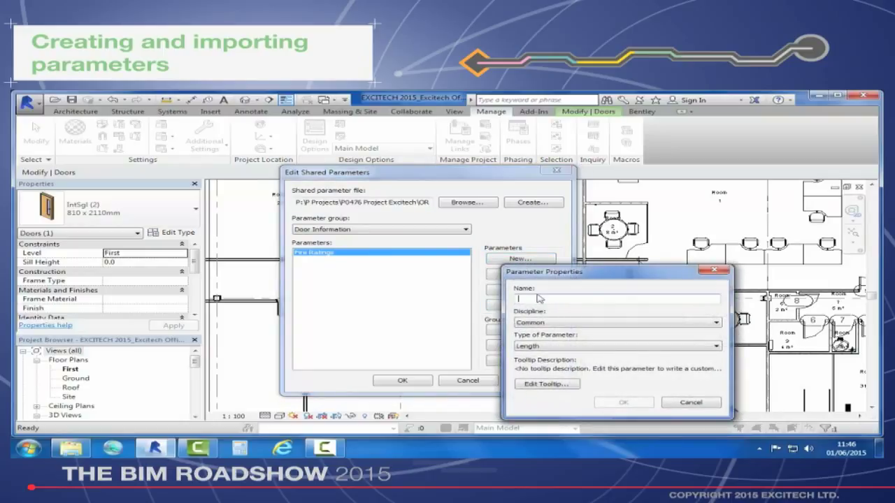
pyautogui.write('Acoustic Ratings')
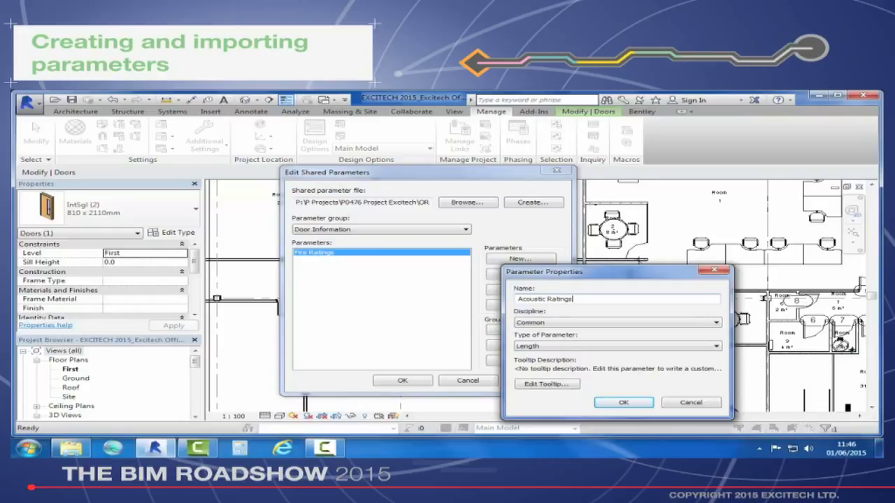
pyautogui.click(616, 346)
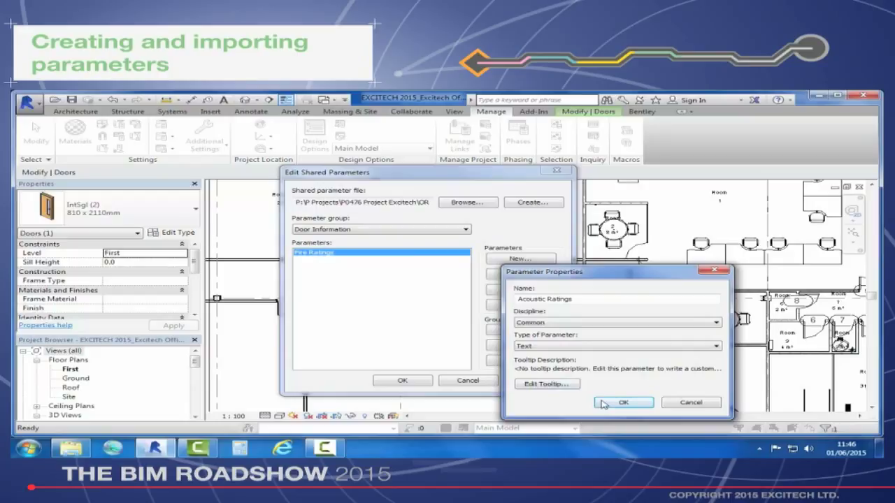
pyautogui.click(623, 402)
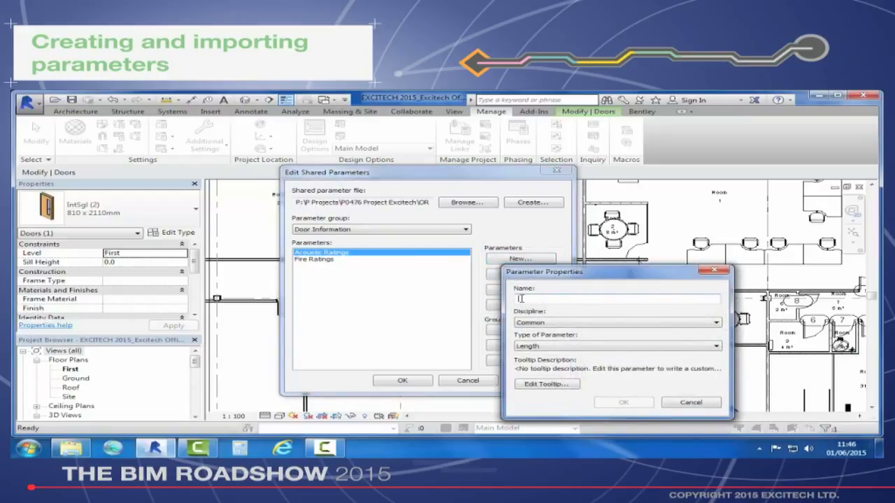
pyautogui.write('Door Ref')
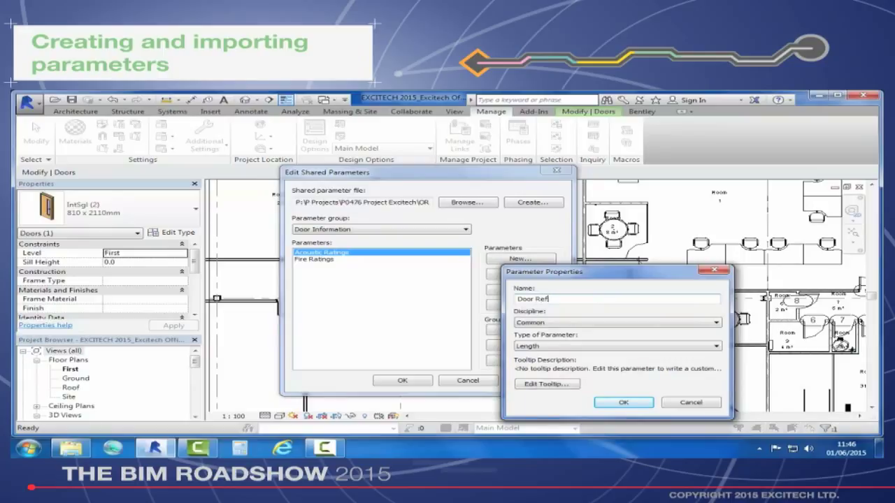
pyautogui.click(716, 346)
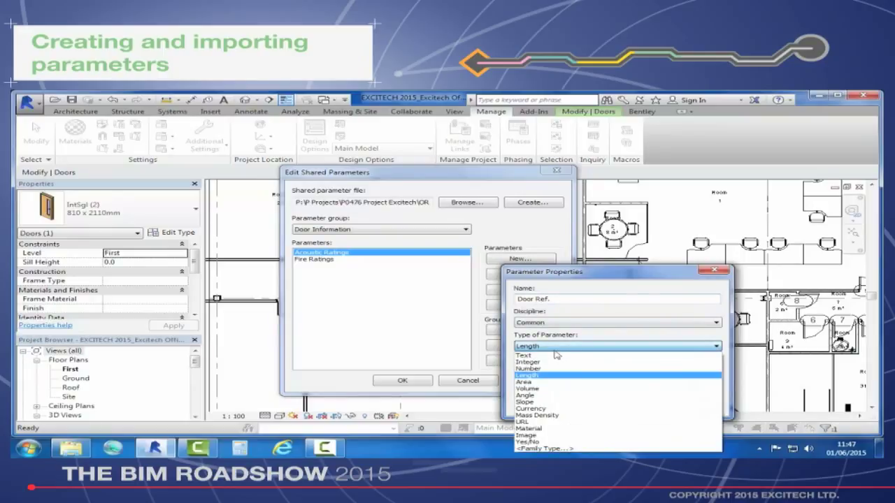
pyautogui.click(523, 355)
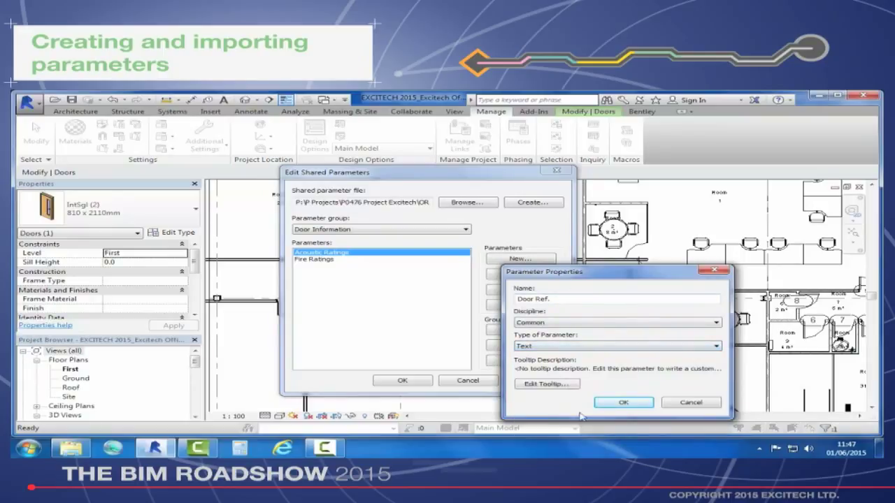
pyautogui.click(622, 402)
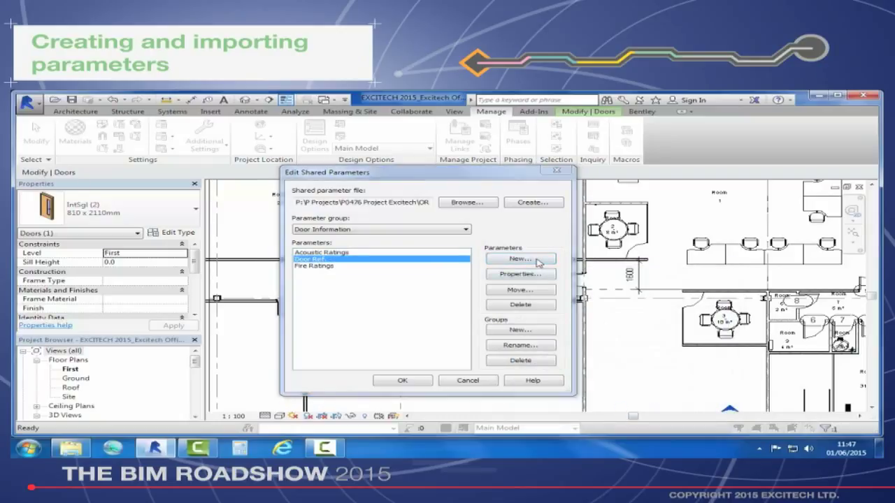
# Add Finish as a text parameter and close the shared parameters editor.
pyautogui.click(521, 273)
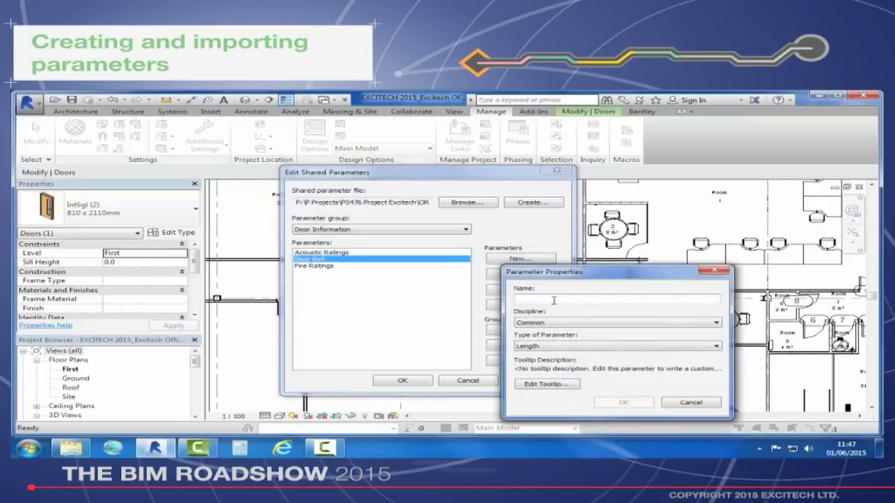
pyautogui.write('Finish')
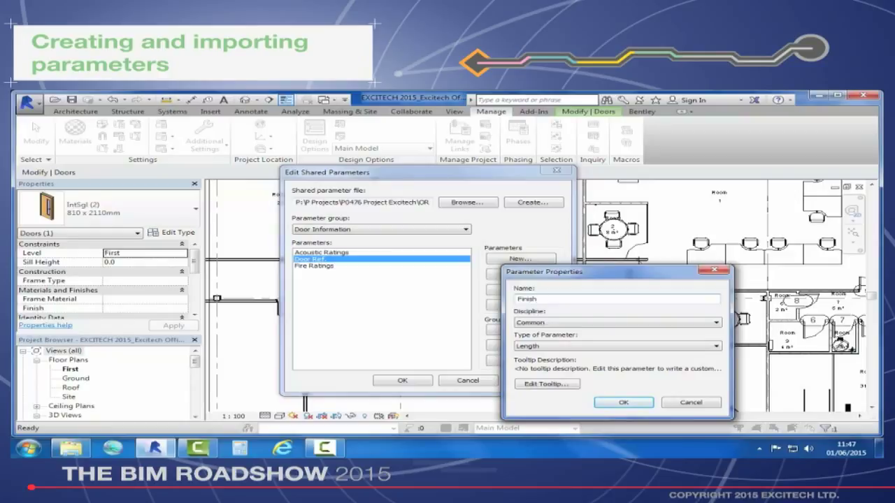
pyautogui.click(616, 346)
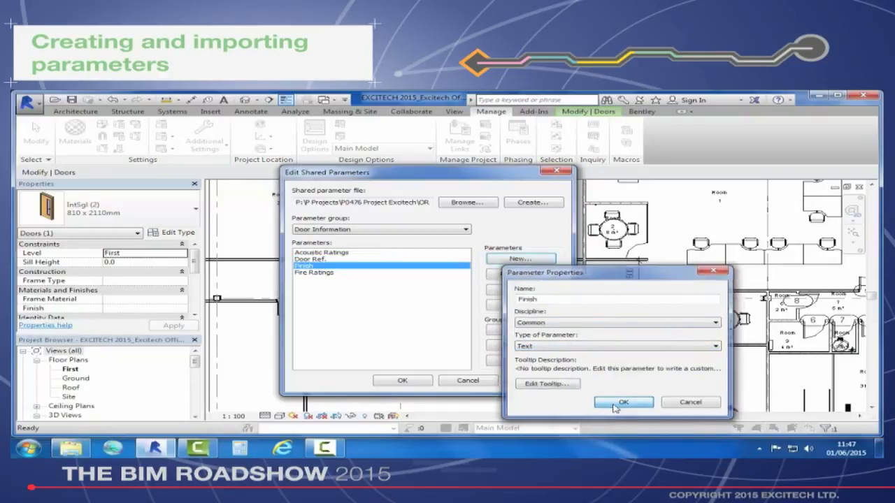
pyautogui.click(623, 402)
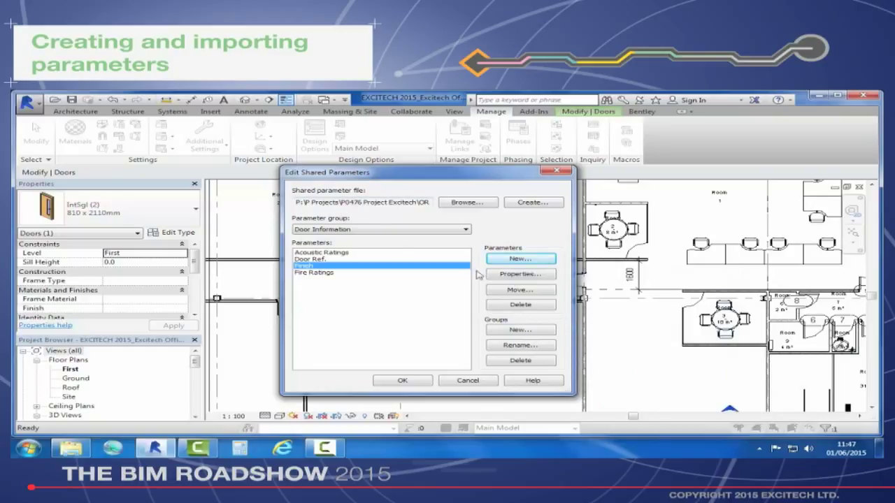
pyautogui.moveTo(441, 293)
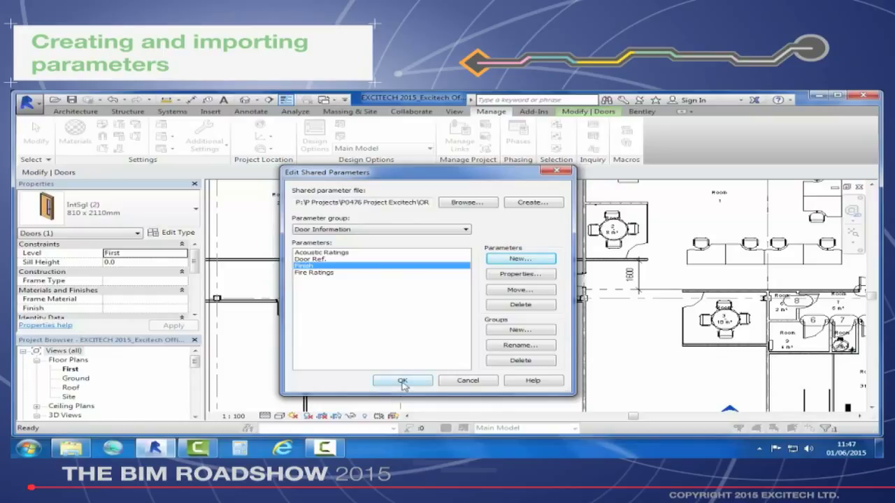
pyautogui.click(402, 380)
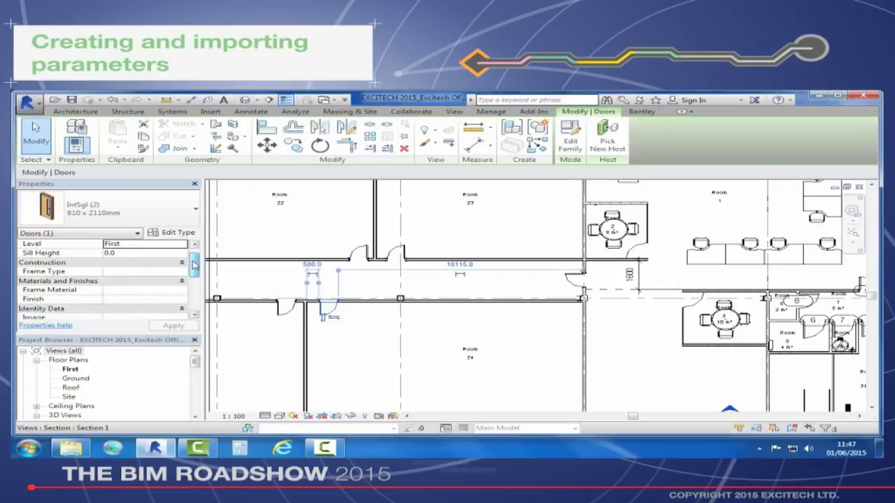
# Scroll the first-floor plan with the door deselected.
pyautogui.scroll(-3)
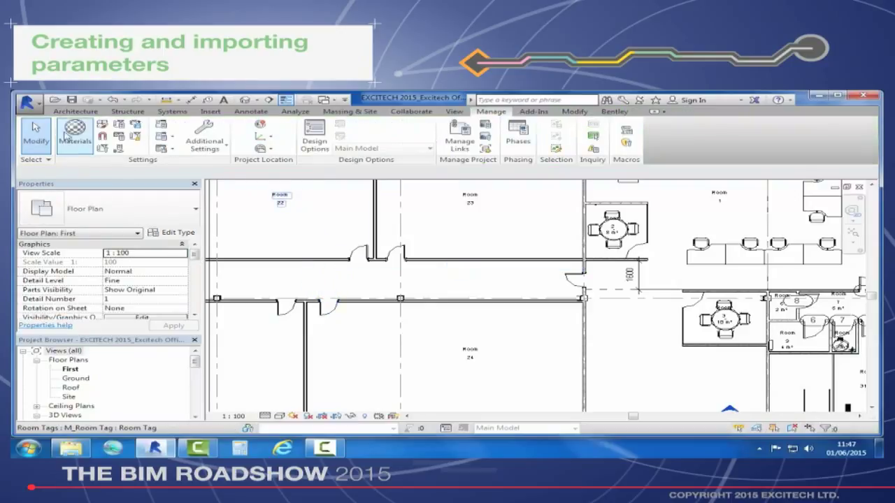
pyautogui.moveTo(119, 135)
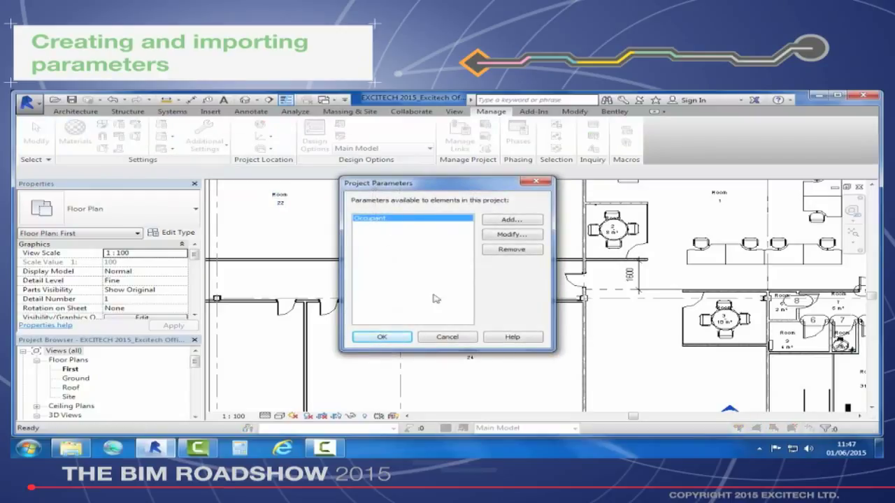
# Add a shared project parameter for Doors, chosen from the Door Information group.
pyautogui.click(512, 219)
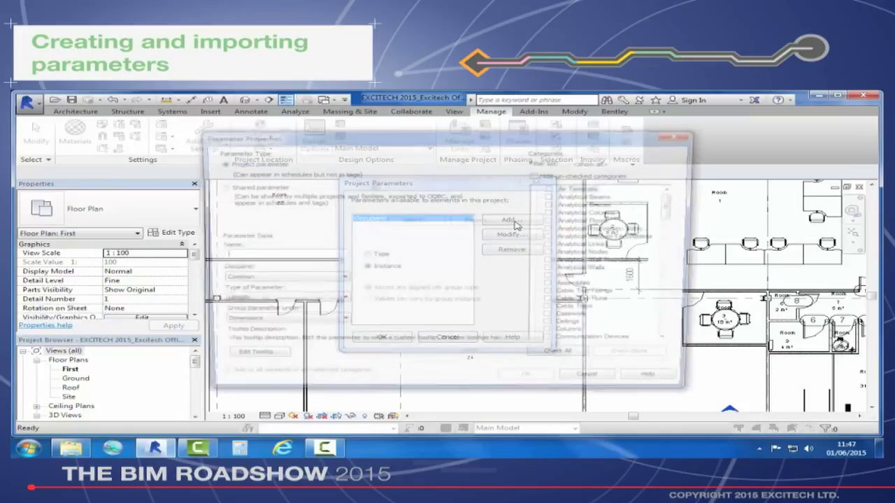
pyautogui.click(511, 220)
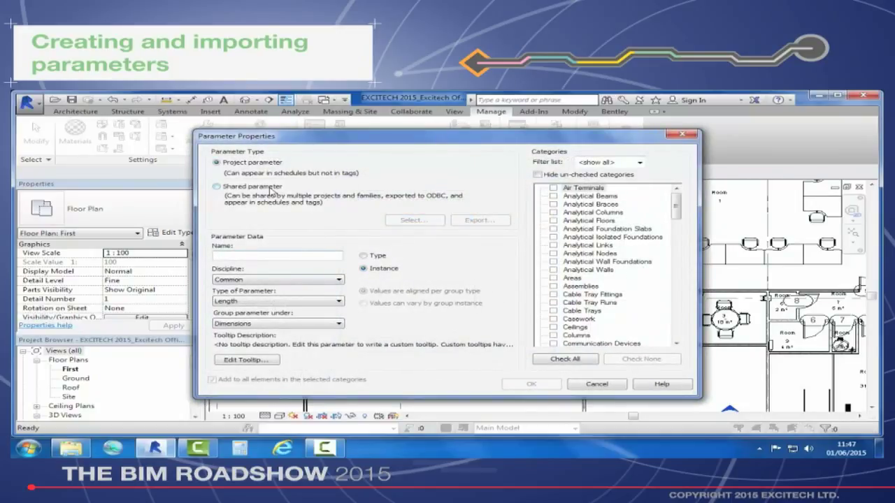
pyautogui.click(217, 186)
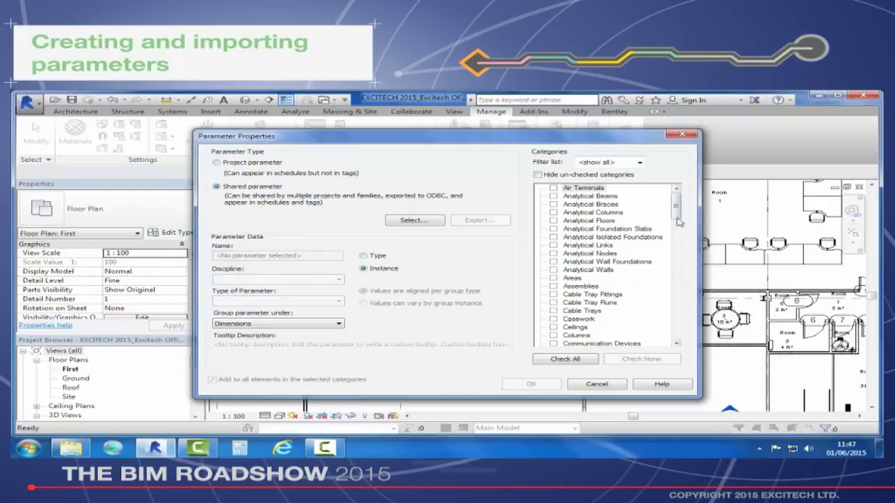
pyautogui.scroll(-3)
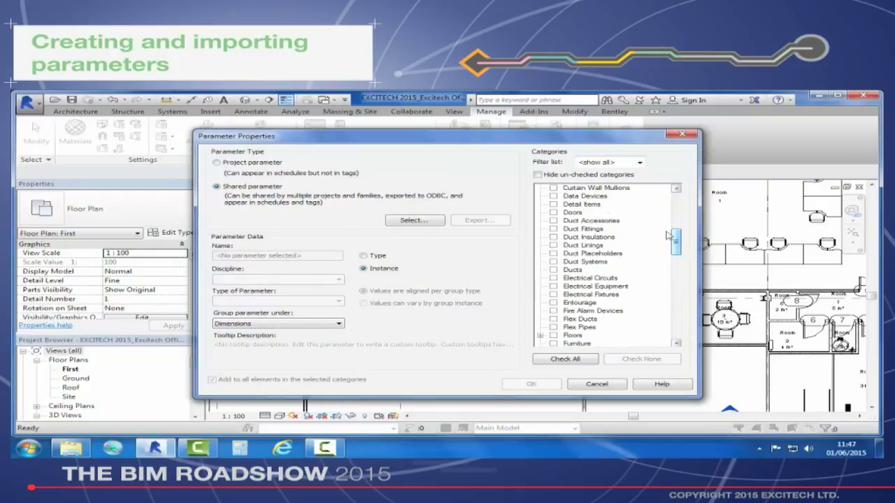
pyautogui.click(573, 212)
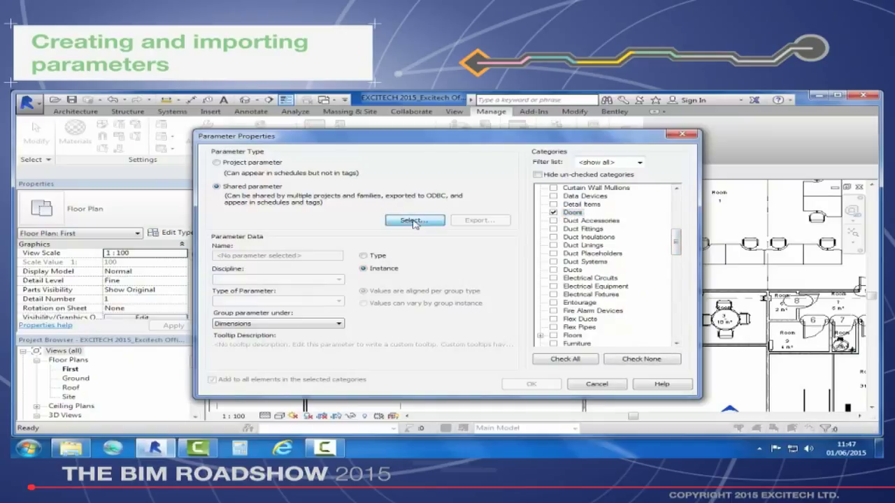
pyautogui.click(413, 220)
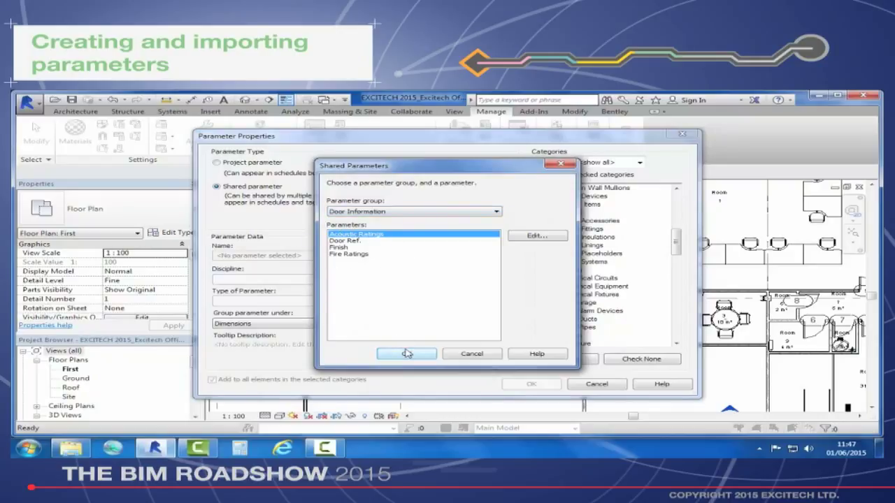
pyautogui.click(406, 353)
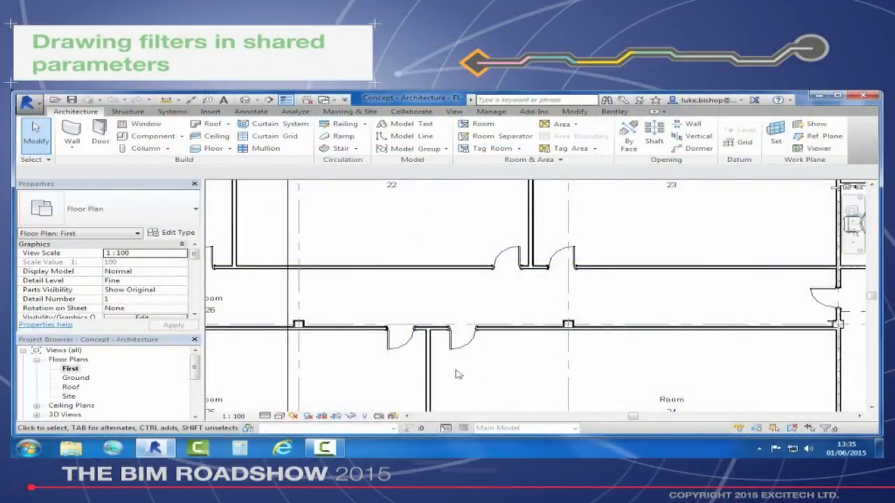
# Open Visibility/Graphic Overrides for the Concept First floor plan.
pyautogui.click(560, 266)
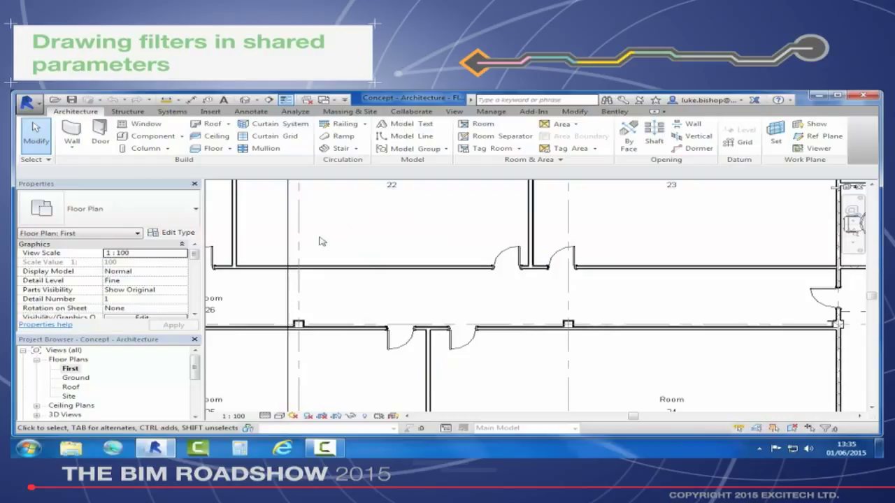
pyautogui.click(141, 317)
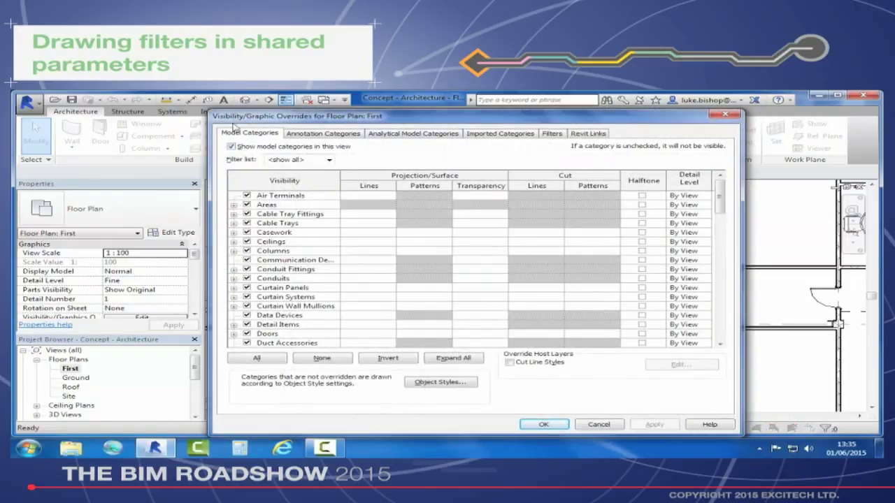
pyautogui.moveTo(560, 146)
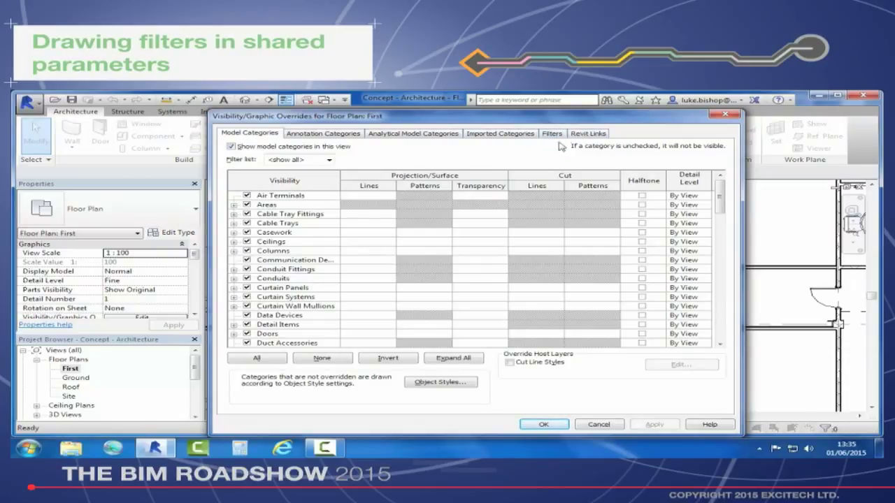
# Add a filter on the Filters tab and open the filter editor showing the panels filter.
pyautogui.click(553, 134)
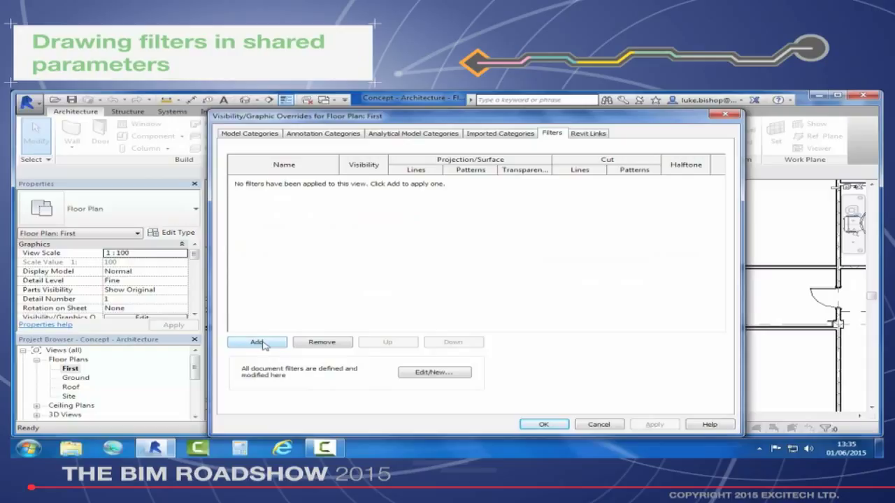
pyautogui.click(256, 342)
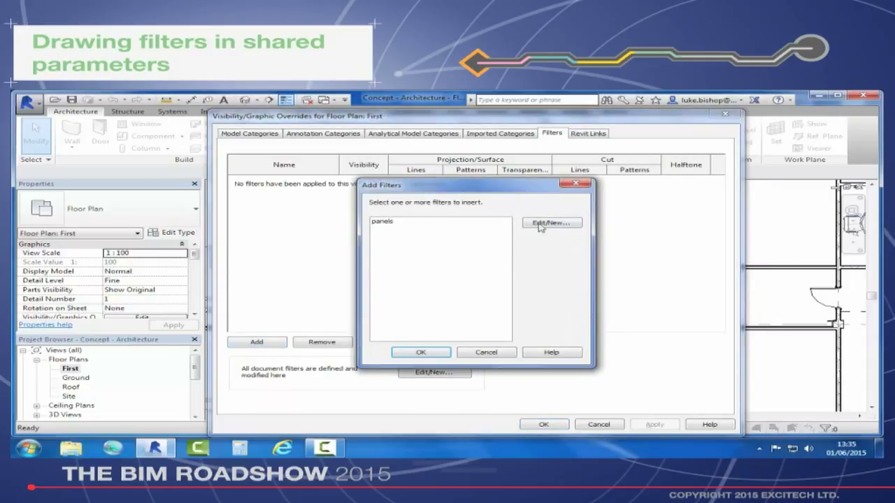
pyautogui.click(551, 223)
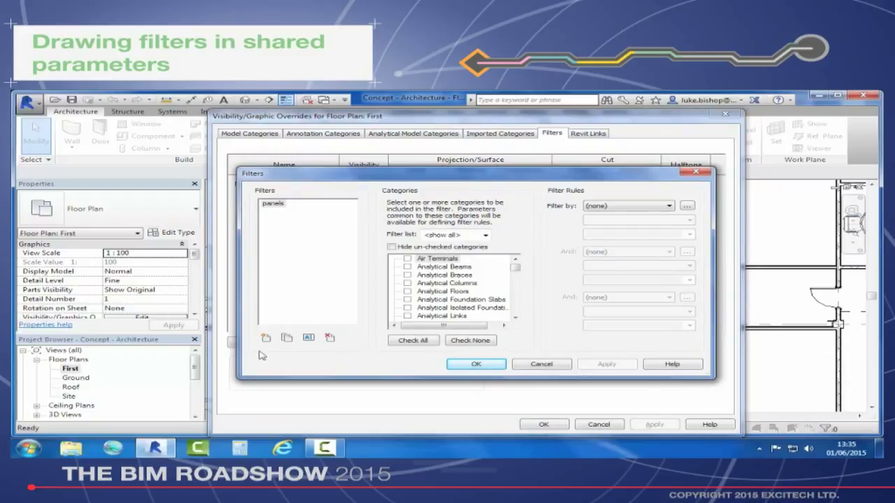
# Name the new filter 'Fire Door - 30mins.'.
pyautogui.click(265, 338)
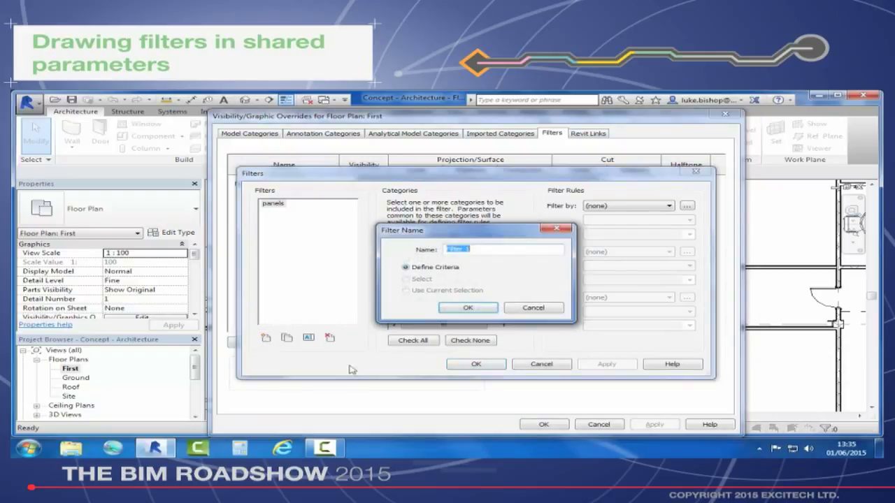
pyautogui.write('Pi')
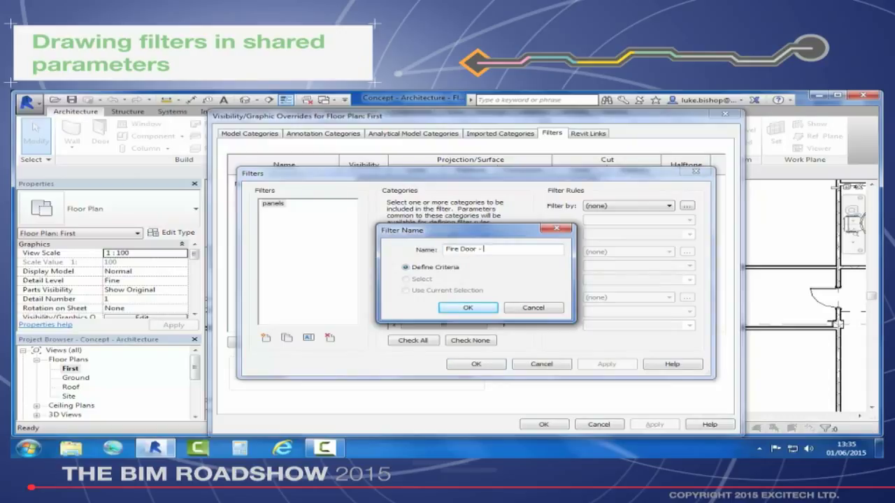
pyautogui.write('30mins.')
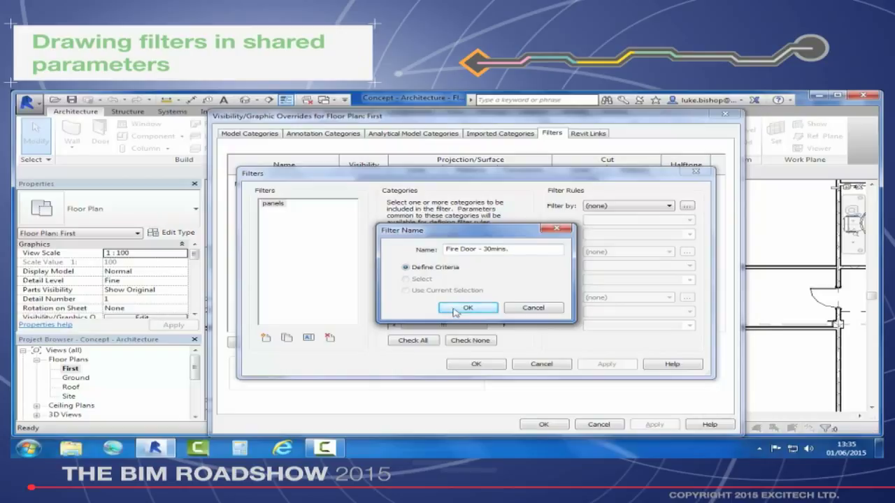
pyautogui.click(468, 307)
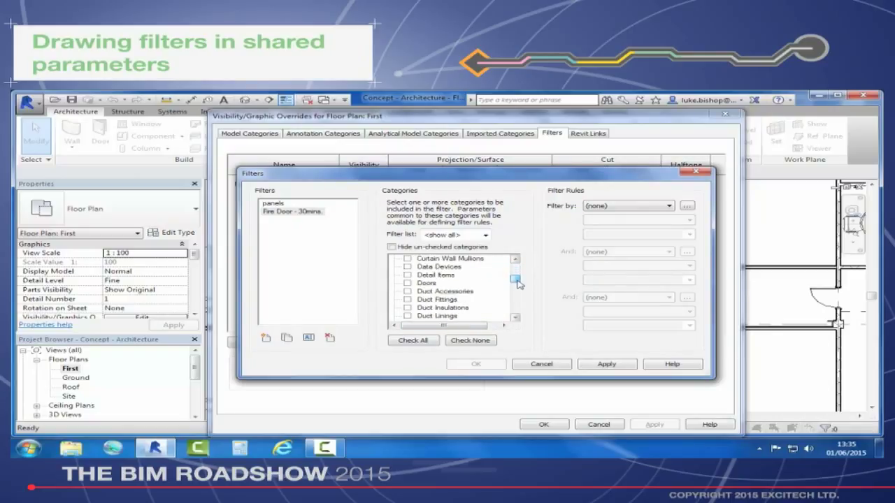
# Limit the filter to Doors where Fire Ratings equals 30min., apply it, and start another filter.
pyautogui.click(427, 283)
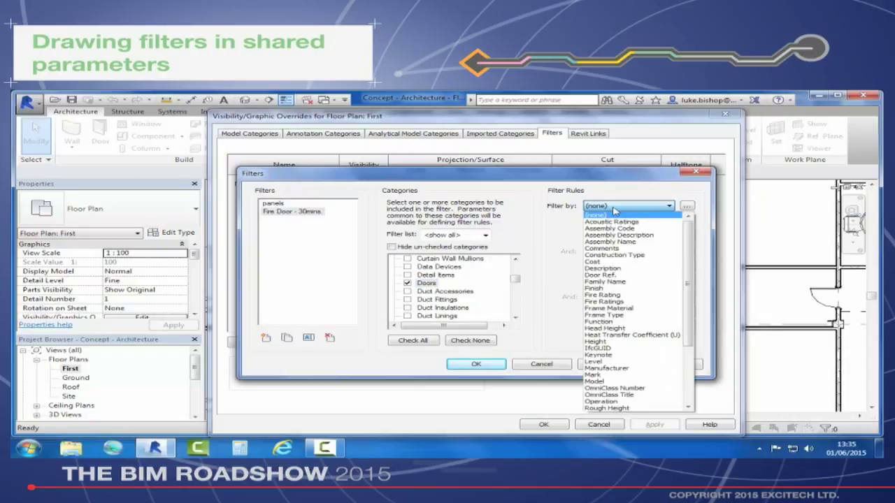
pyautogui.moveTo(614, 295)
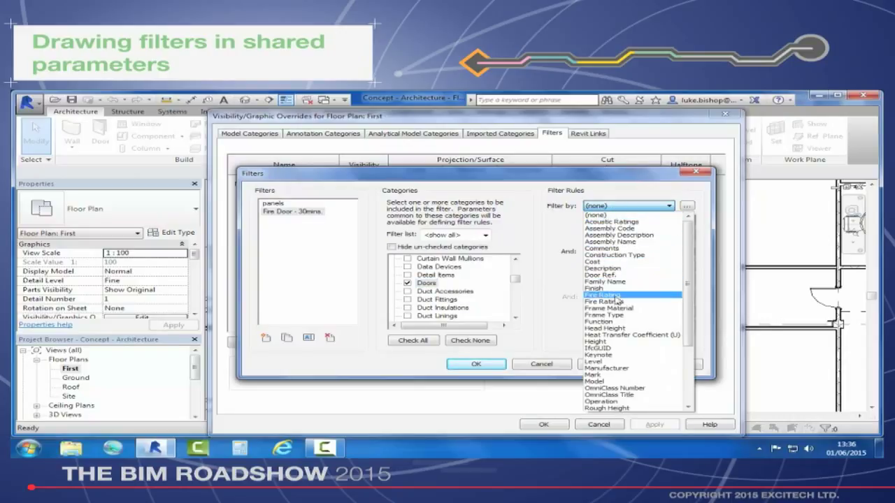
pyautogui.click(603, 295)
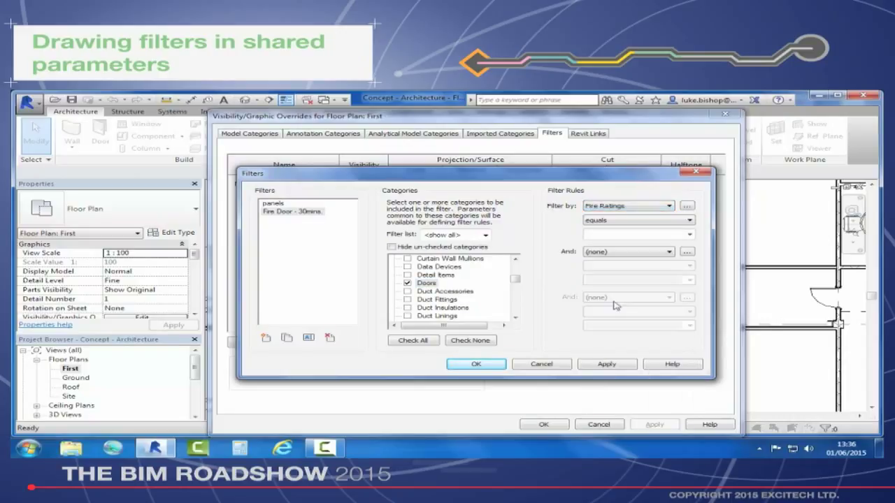
pyautogui.click(636, 220)
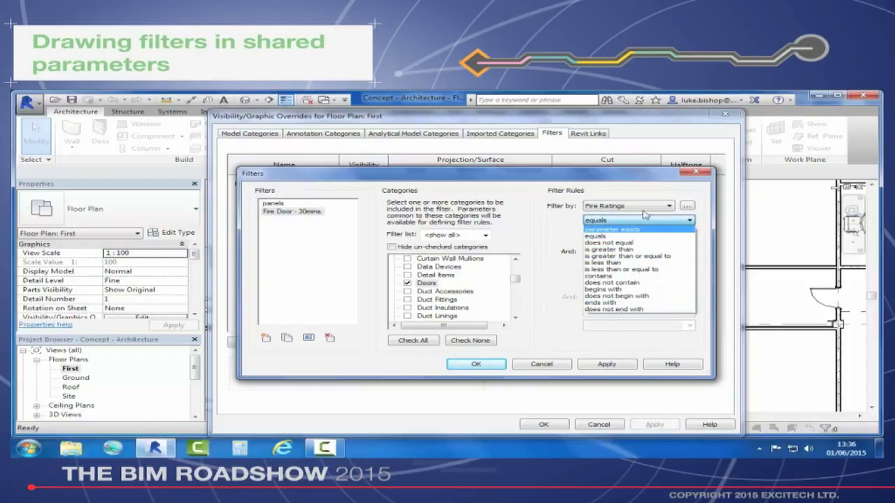
pyautogui.click(595, 220)
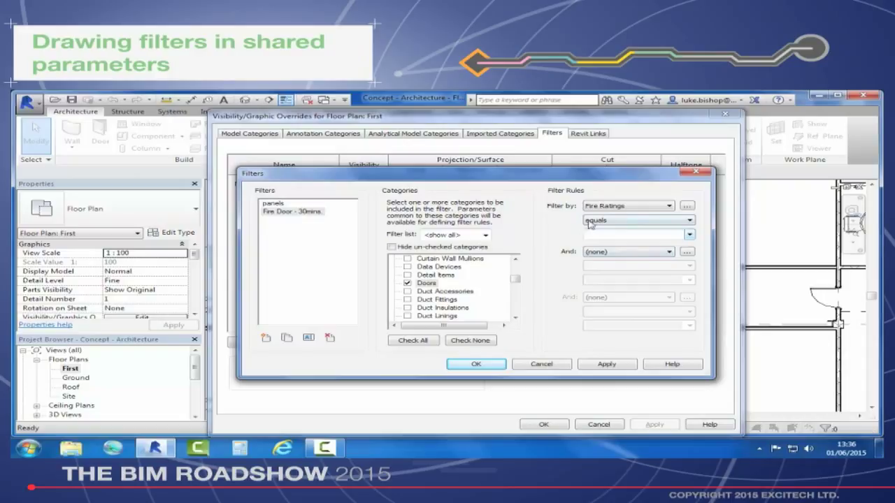
pyautogui.click(689, 234)
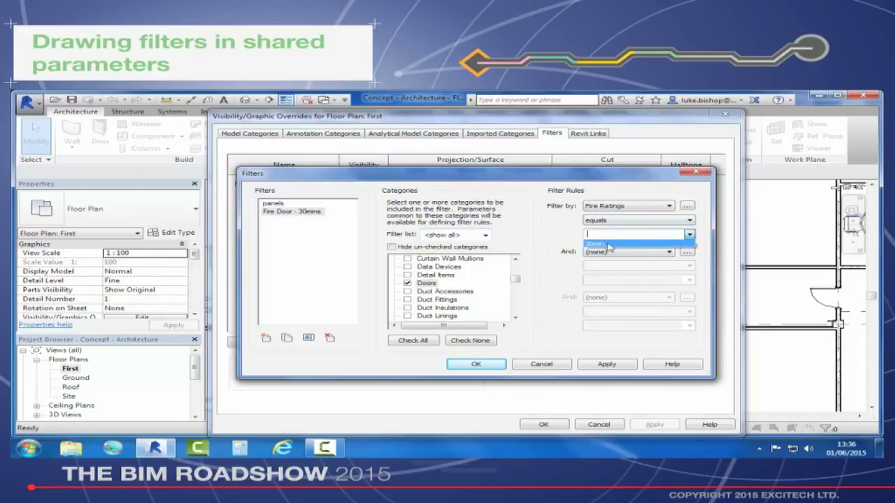
pyautogui.click(596, 243)
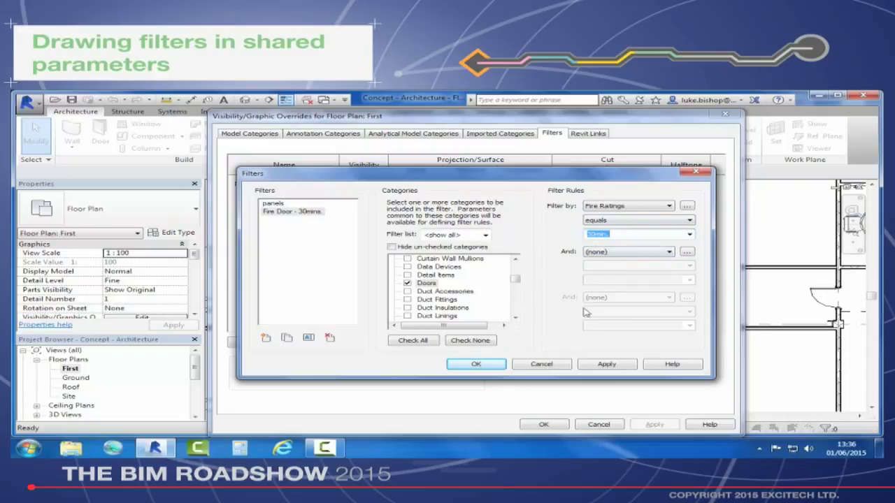
pyautogui.click(291, 211)
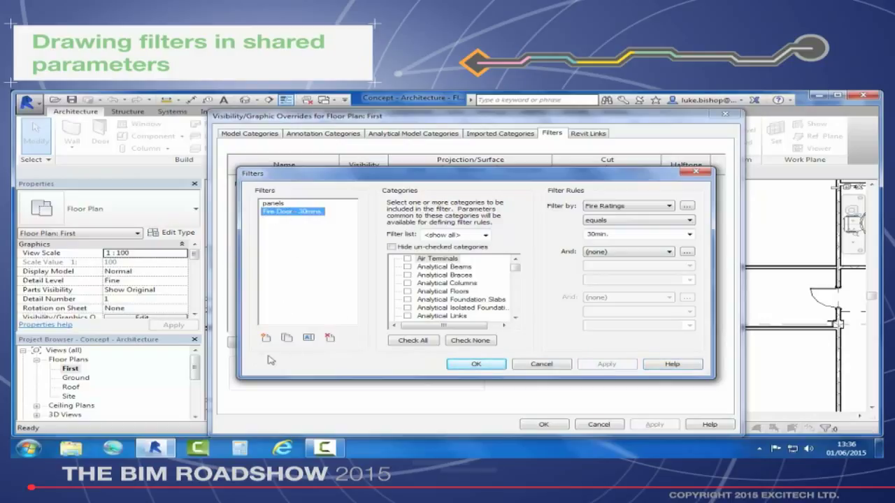
pyautogui.click(266, 337)
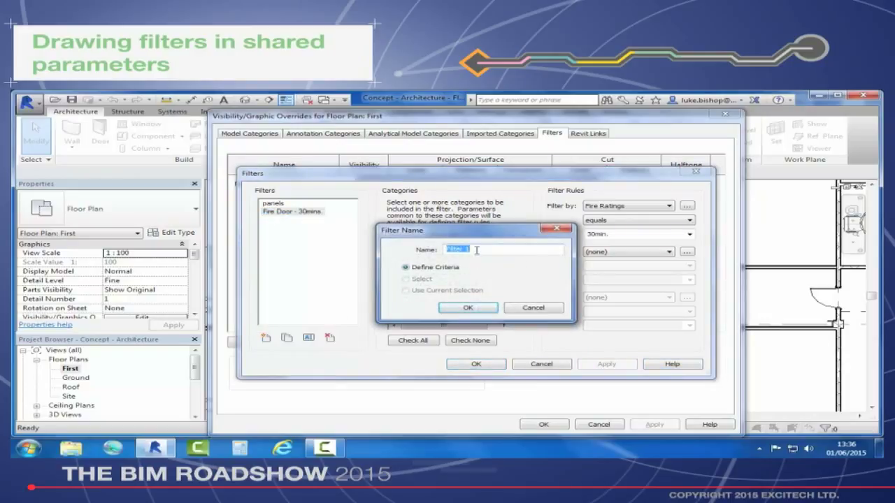
# Name the second filter 'Fire Door - 60mins.'.
pyautogui.write('Fire Doo')
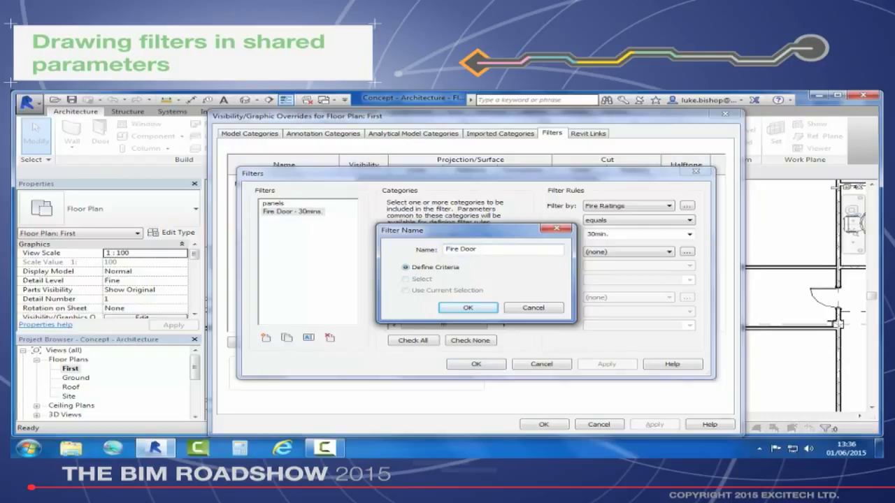
pyautogui.write('- 60mins')
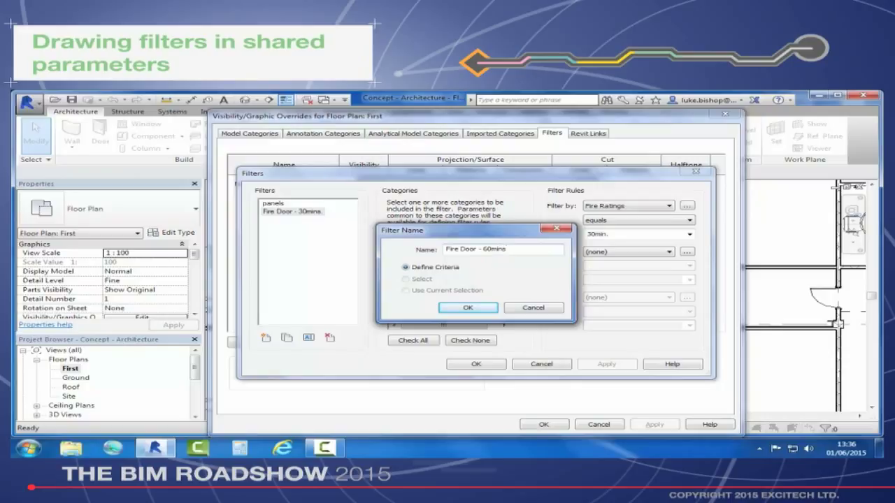
pyautogui.tripleClick(502, 249)
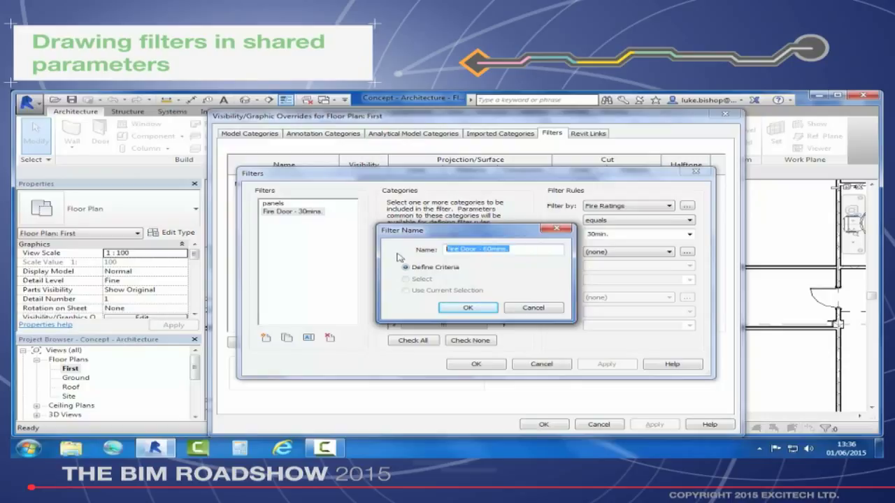
pyautogui.click(468, 307)
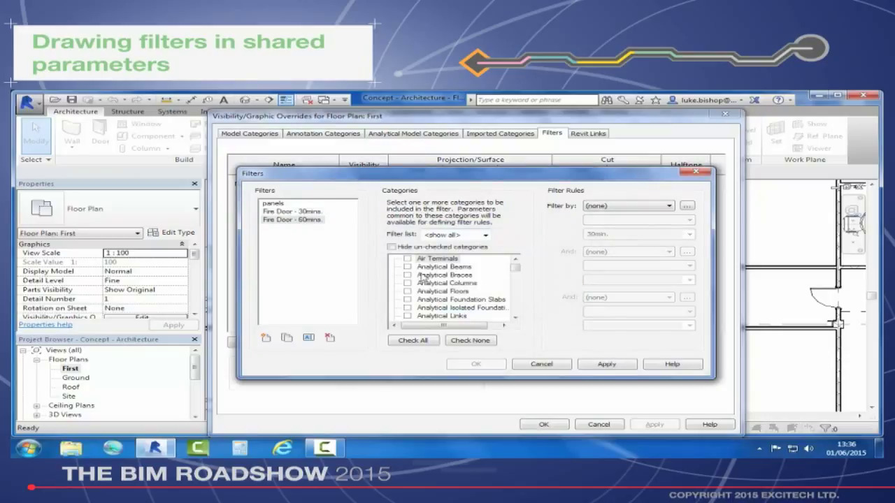
# Limit it to Doors with Fire Ratings equal to 60min. and save the filters.
pyautogui.scroll(-3)
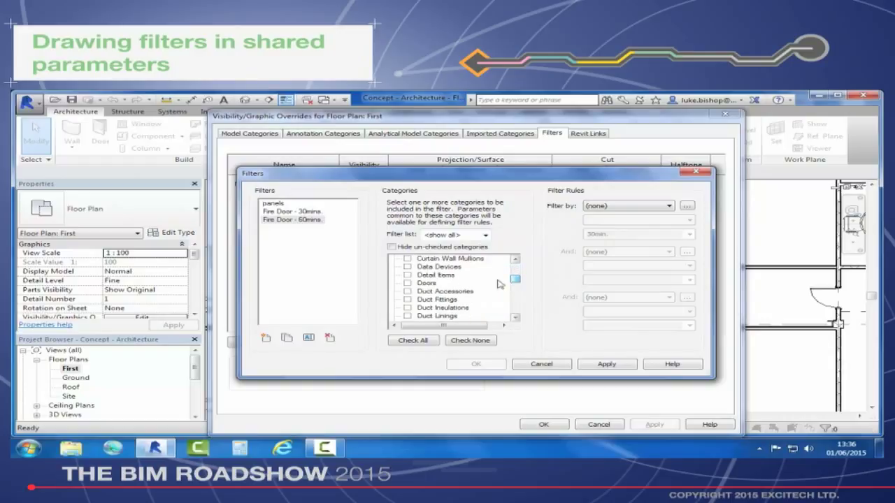
pyautogui.click(408, 283)
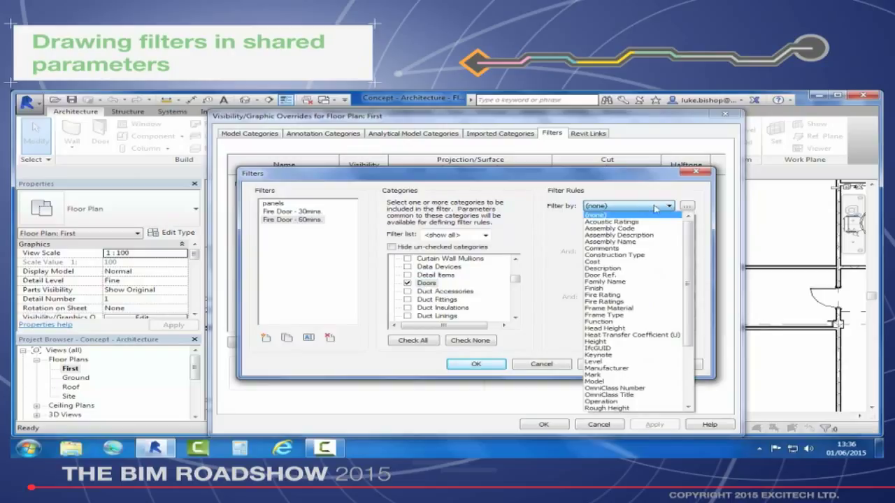
pyautogui.click(604, 301)
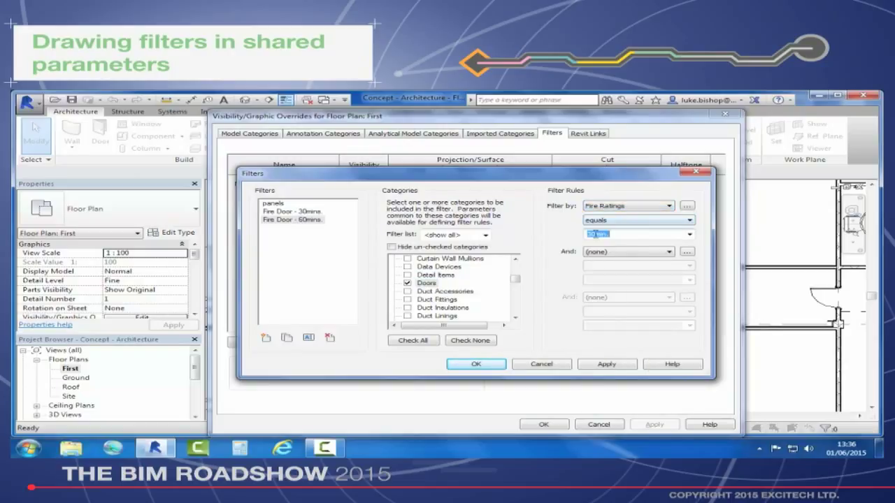
pyautogui.click(637, 234)
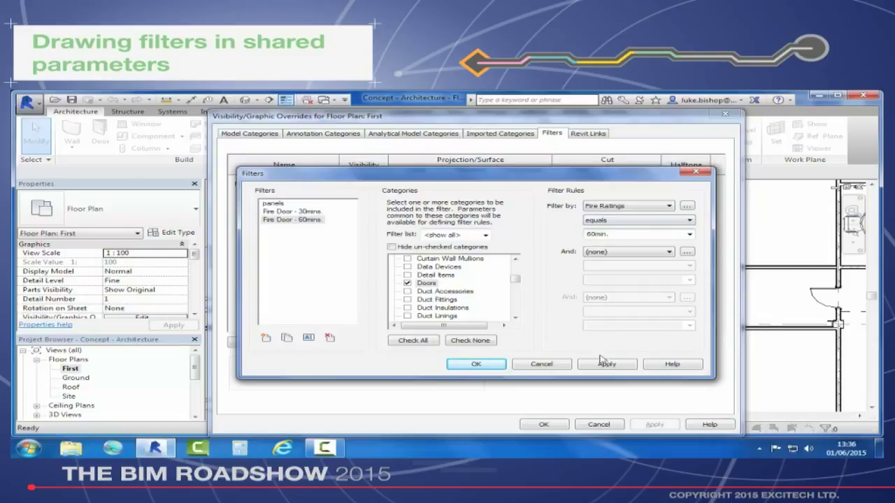
pyautogui.scroll(3)
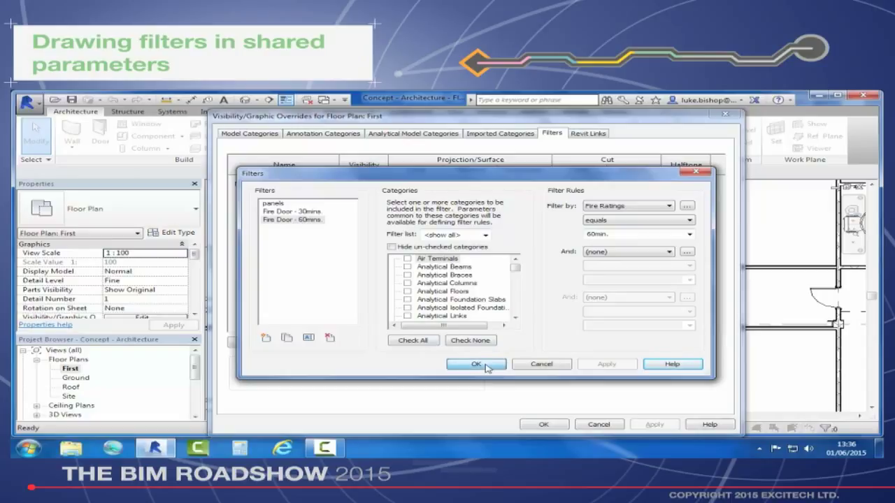
pyautogui.click(476, 365)
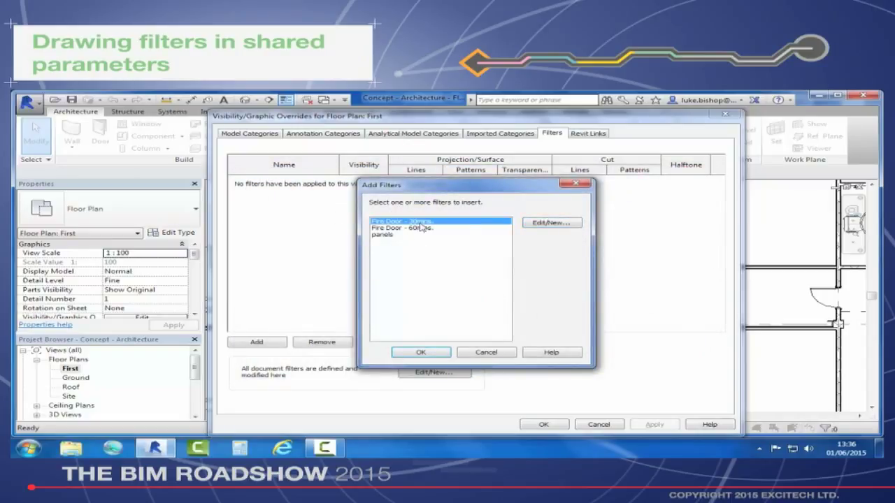
# Add the 30- and 60-minute fire door filters to the view and open the 30-minute projection line overrides.
pyautogui.click(420, 351)
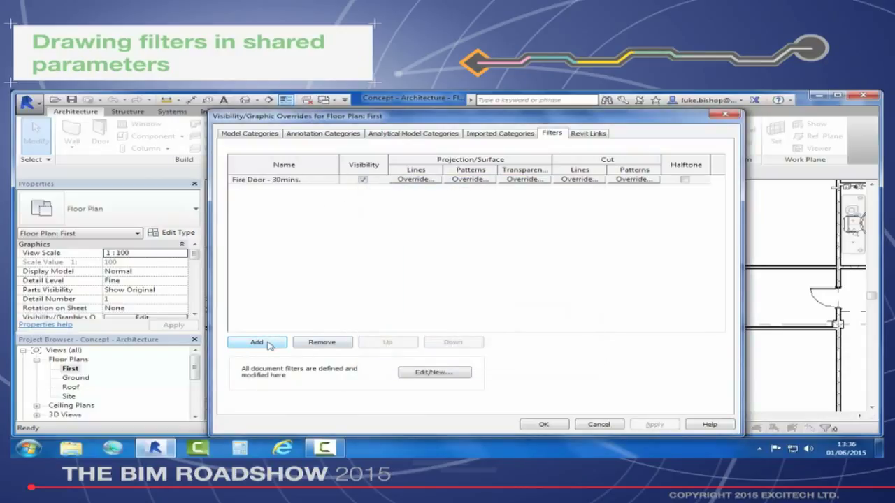
pyautogui.click(256, 342)
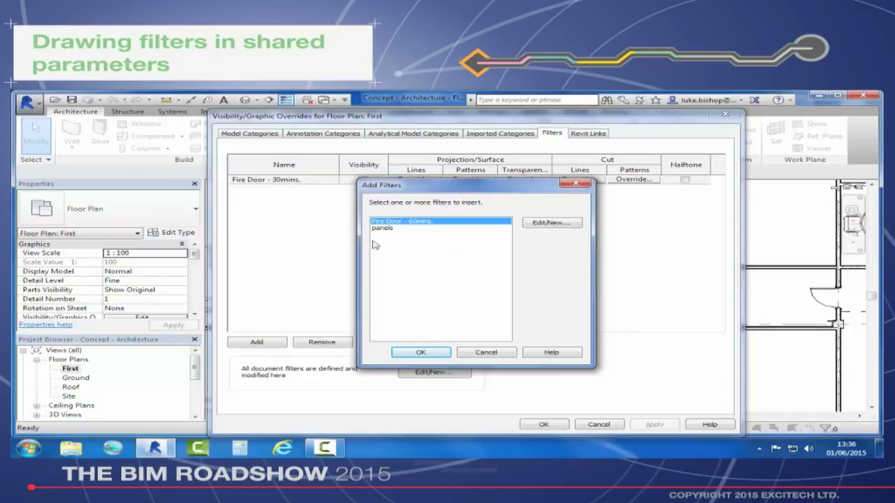
pyautogui.click(421, 352)
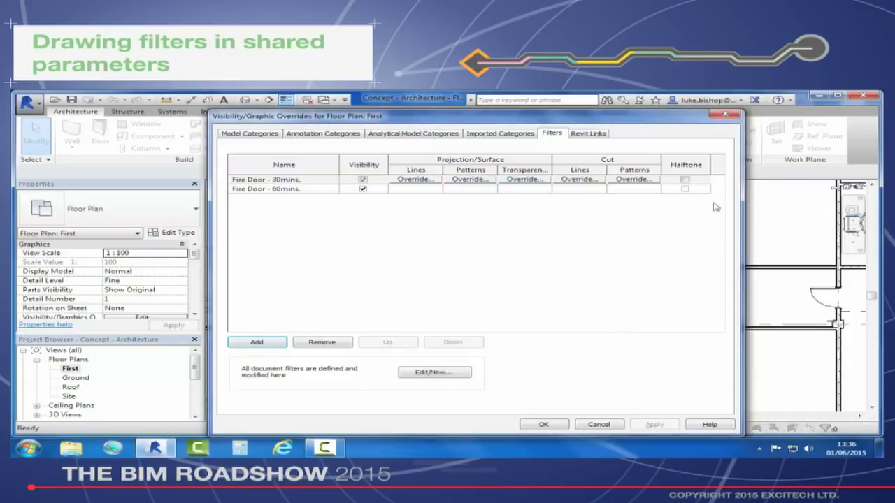
pyautogui.moveTo(469, 164)
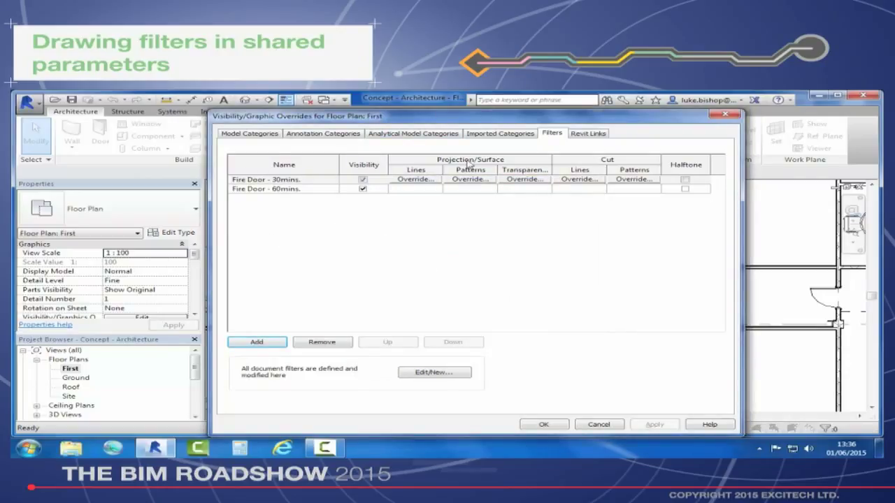
pyautogui.moveTo(601, 249)
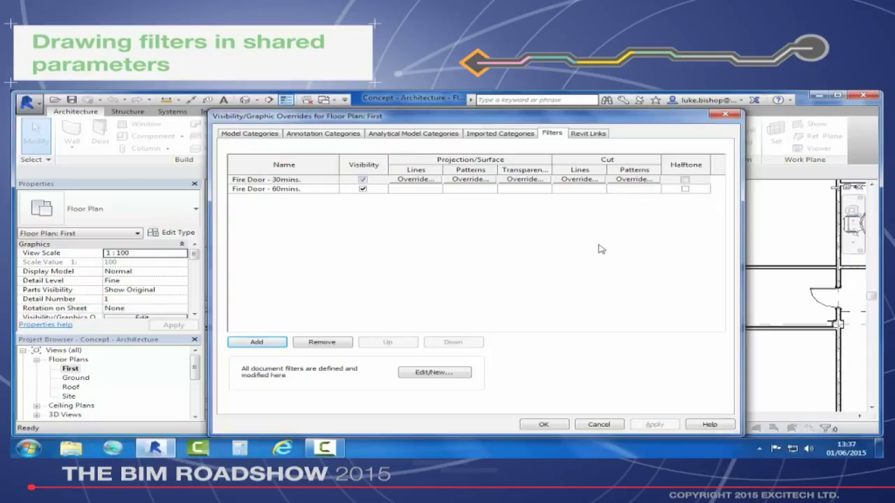
pyautogui.click(416, 179)
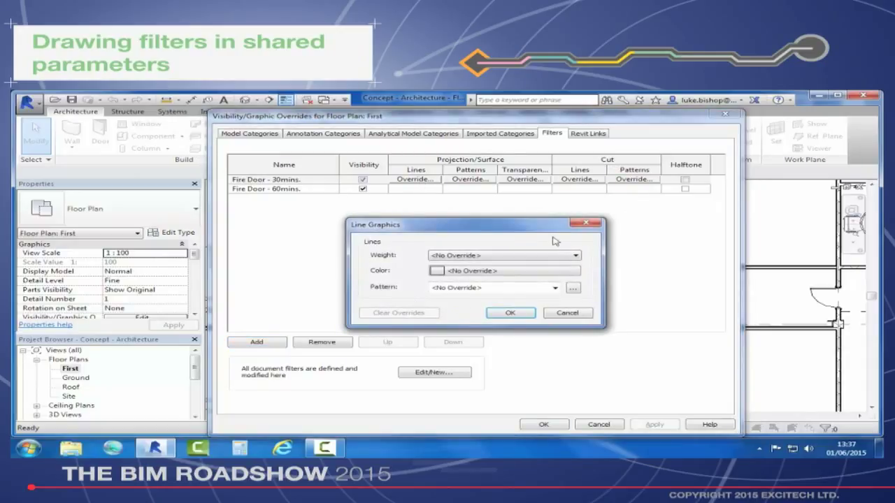
# Set the 30-minute filter's projection line colour to blue.
pyautogui.click(575, 256)
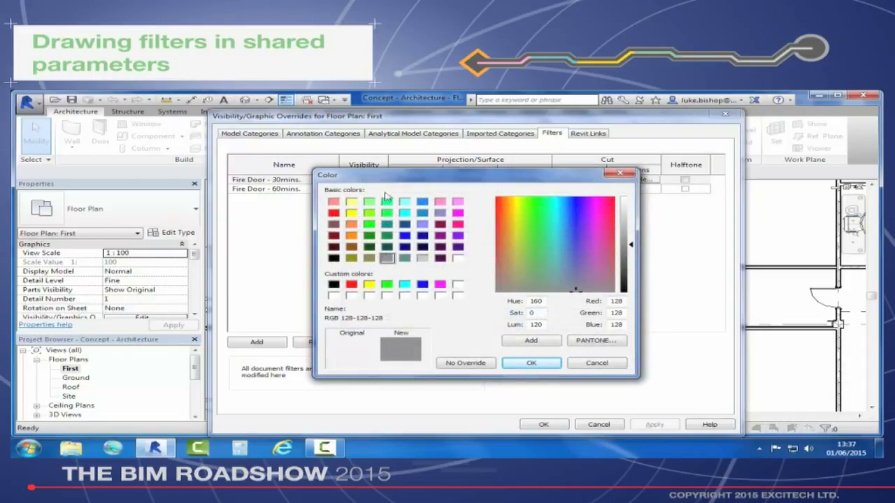
pyautogui.click(404, 236)
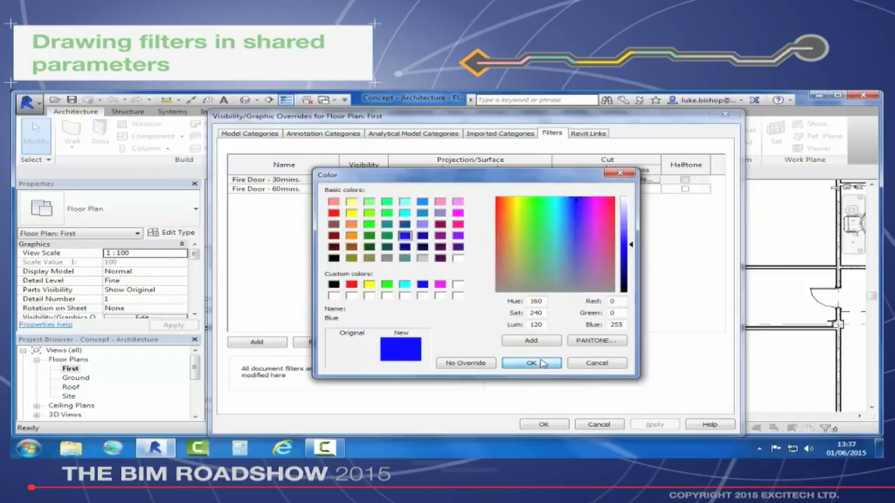
pyautogui.click(530, 362)
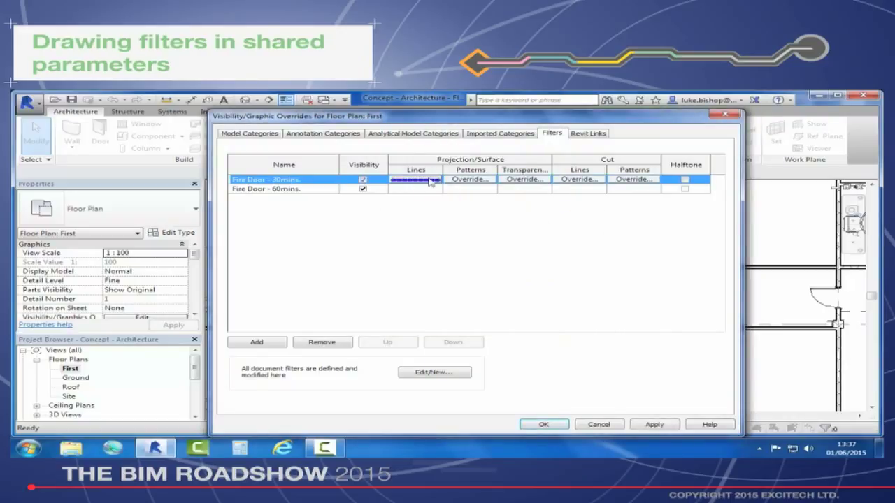
pyautogui.moveTo(598, 187)
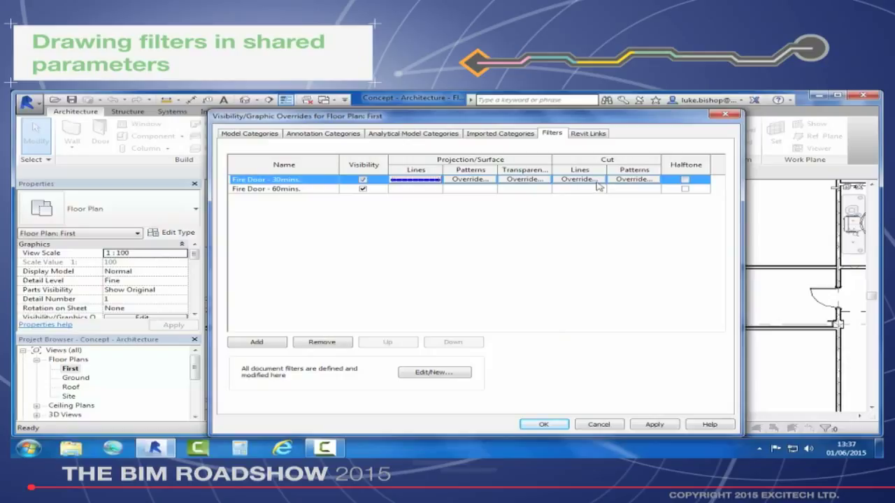
# Give the 30-minute filter's cut lines weight 10 in blue.
pyautogui.click(579, 179)
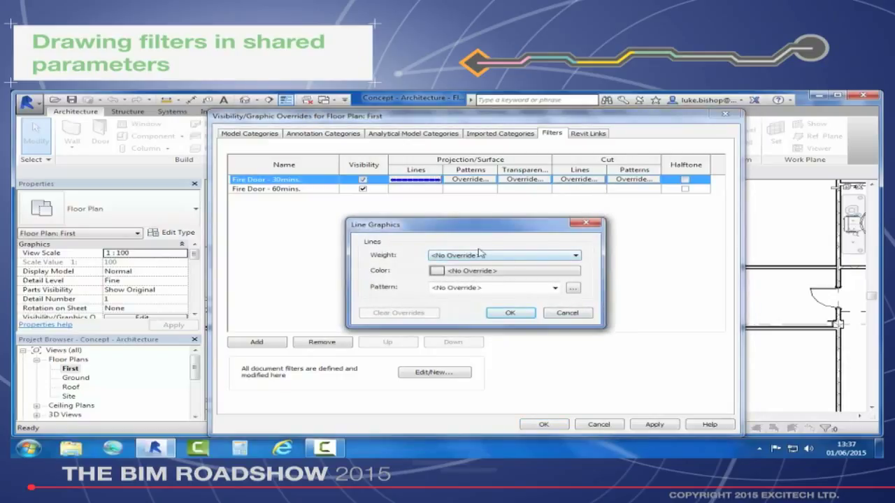
pyautogui.click(504, 255)
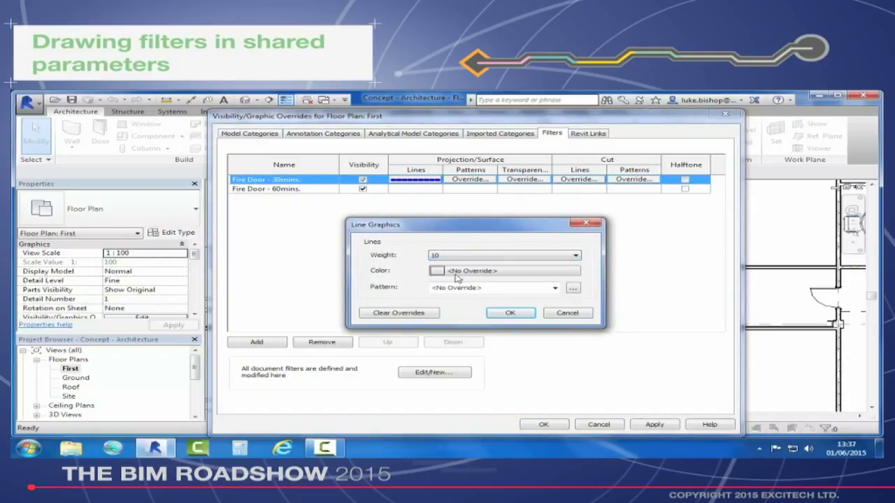
pyautogui.click(437, 271)
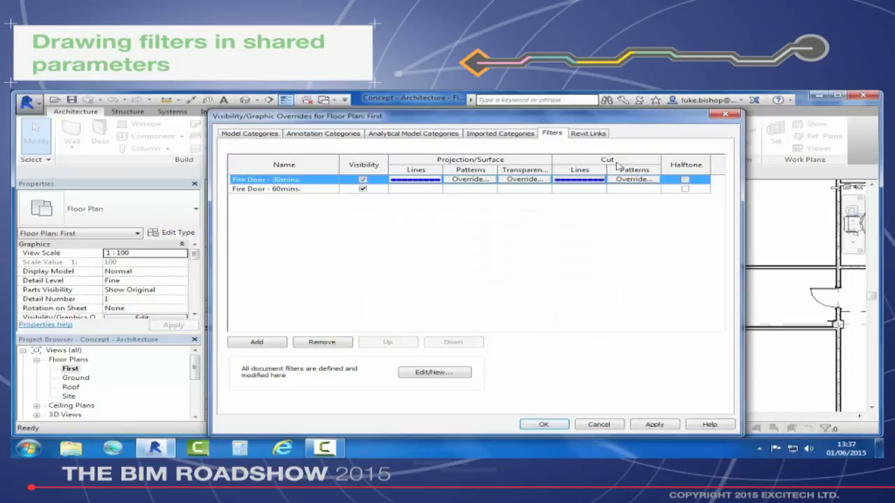
pyautogui.moveTo(285, 194)
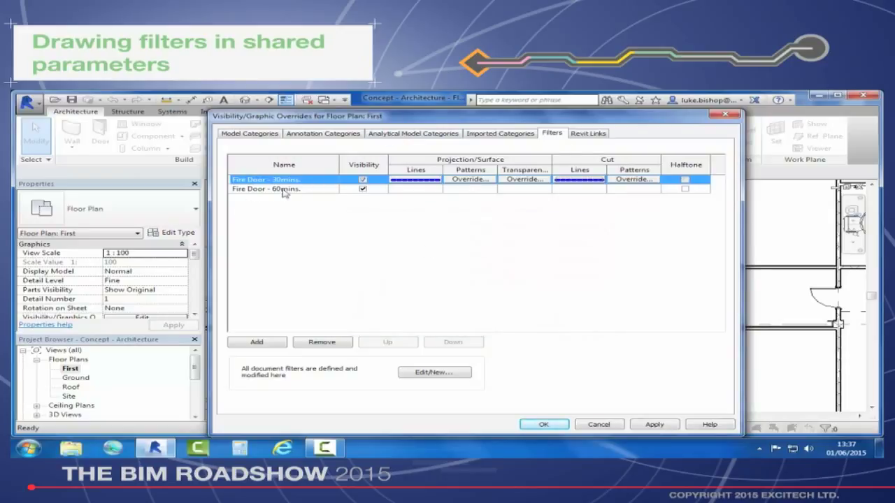
pyautogui.click(414, 188)
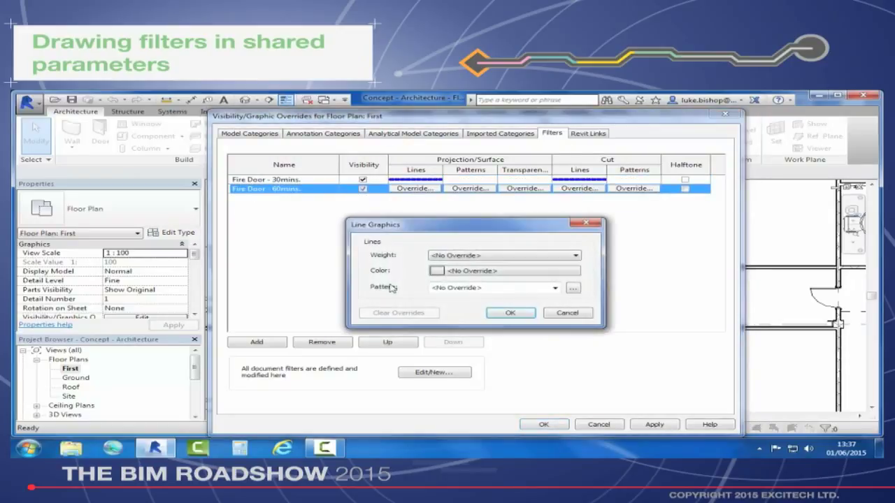
# Colour the Fire Door - 60mins. filter's projection and cut lines red.
pyautogui.click(575, 256)
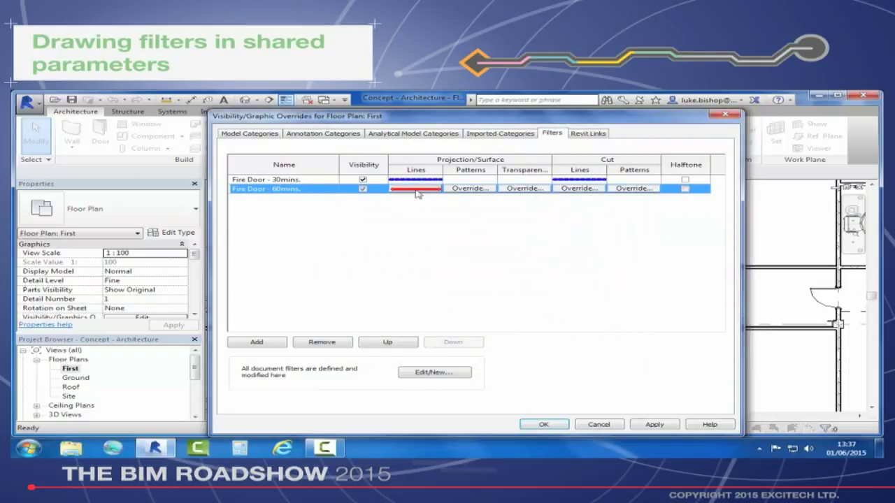
pyautogui.click(414, 188)
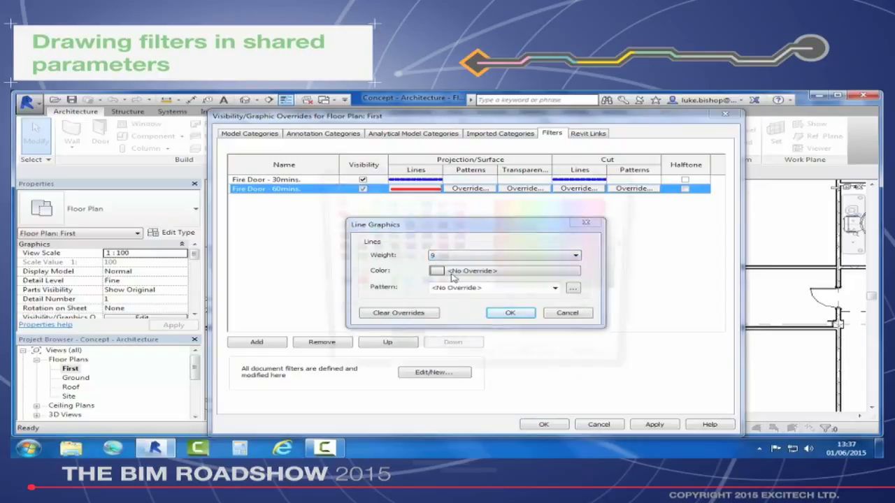
pyautogui.click(436, 270)
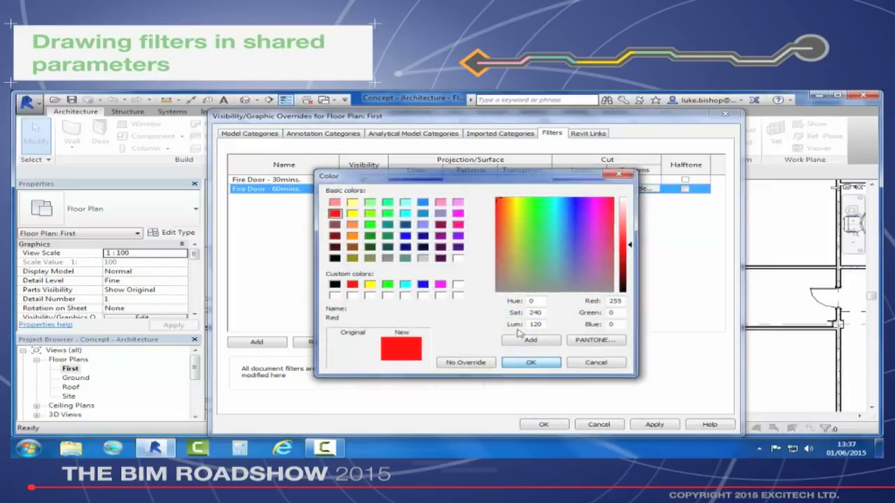
pyautogui.click(531, 362)
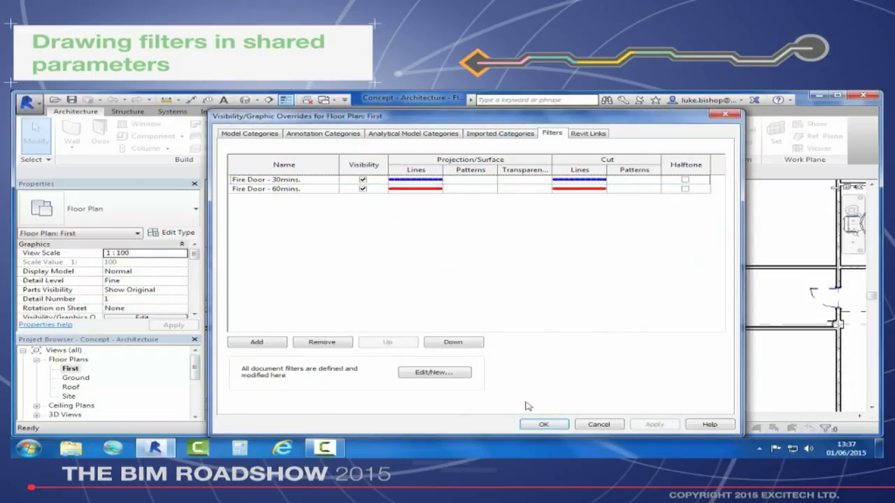
# Confirm the overrides, select a door to check its Fire Ratings, and scroll the Project Browser toward Schedules.
pyautogui.click(543, 425)
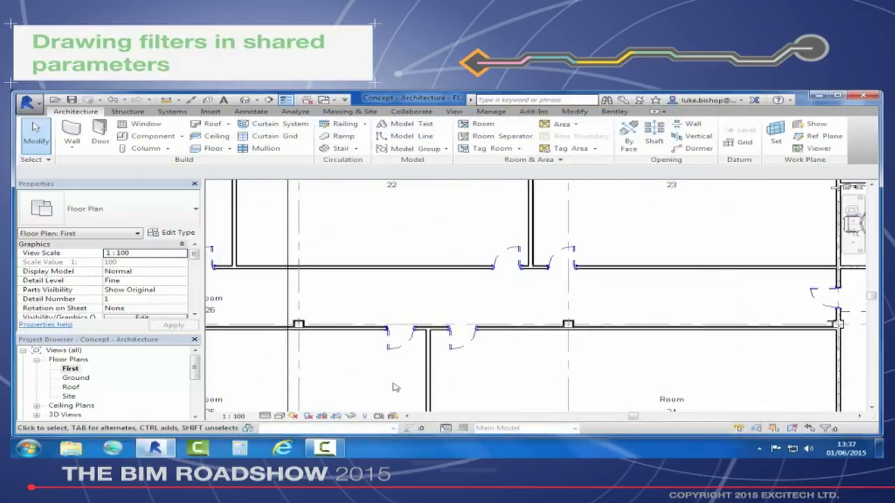
pyautogui.click(507, 263)
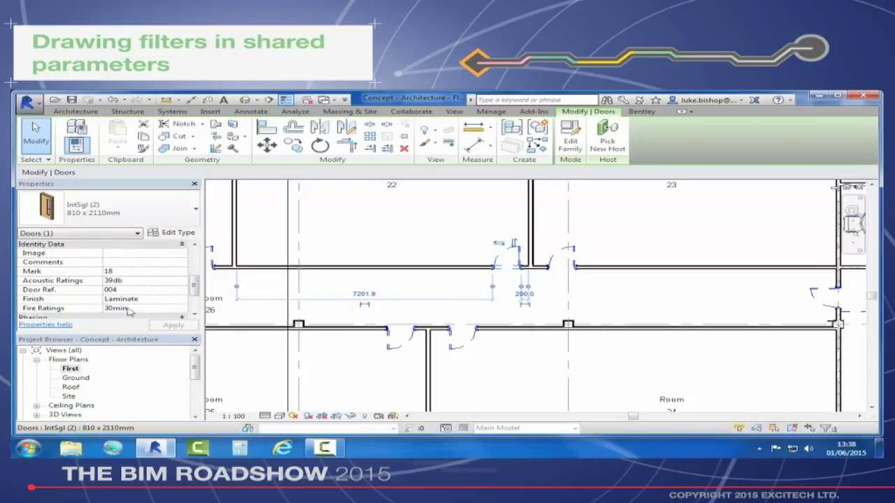
pyautogui.moveTo(113, 317)
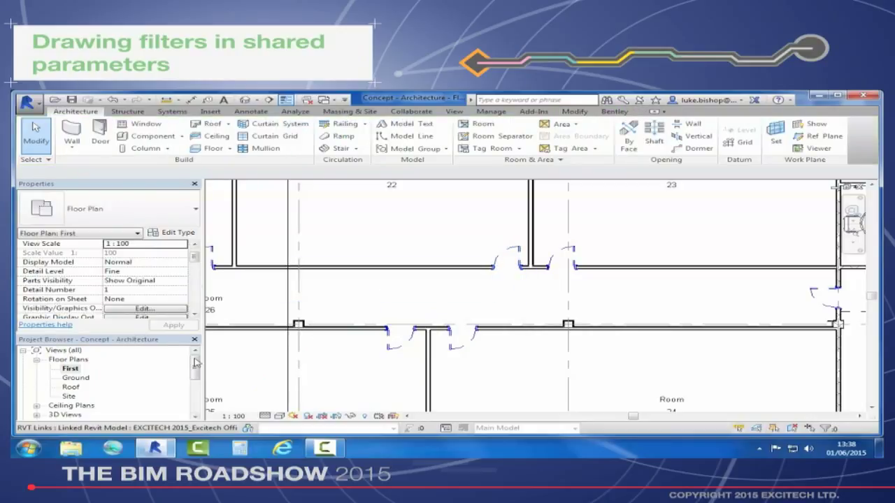
pyautogui.scroll(-3)
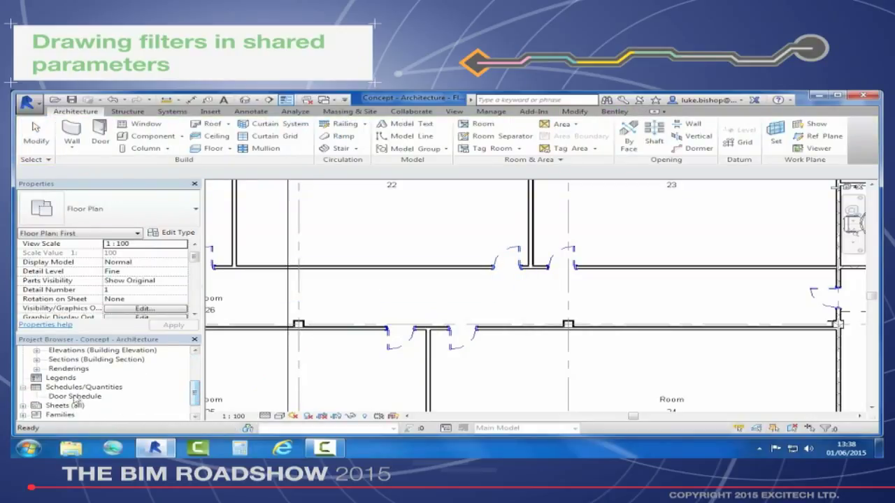
# Open the Door Schedule tiled beside the plan and set door 002's fire rating to 60min.
pyautogui.doubleClick(75, 396)
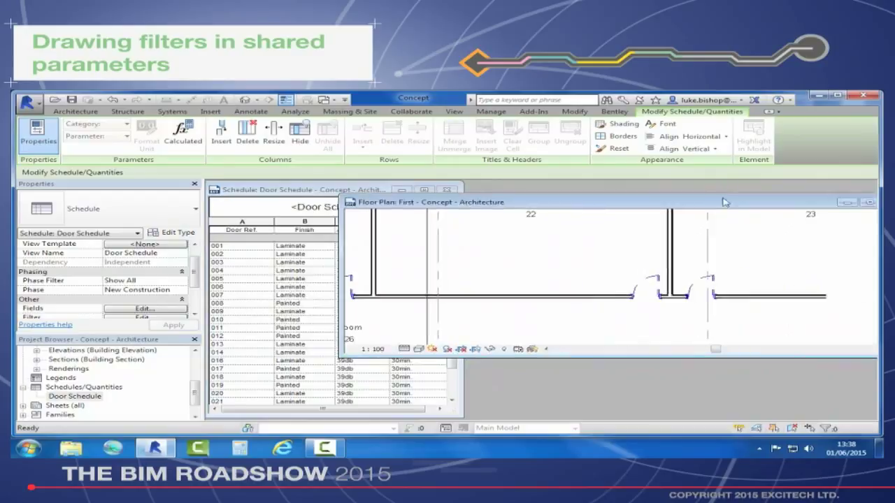
pyautogui.click(441, 200)
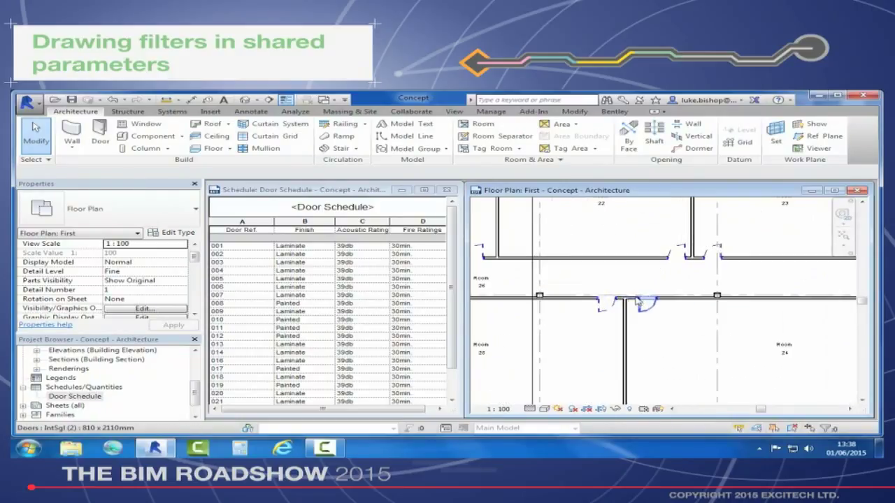
pyautogui.click(636, 301)
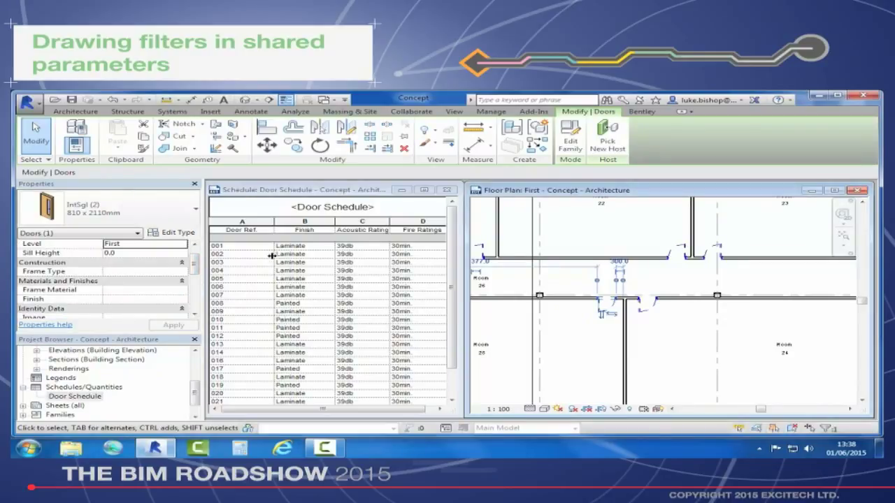
pyautogui.moveTo(401, 258)
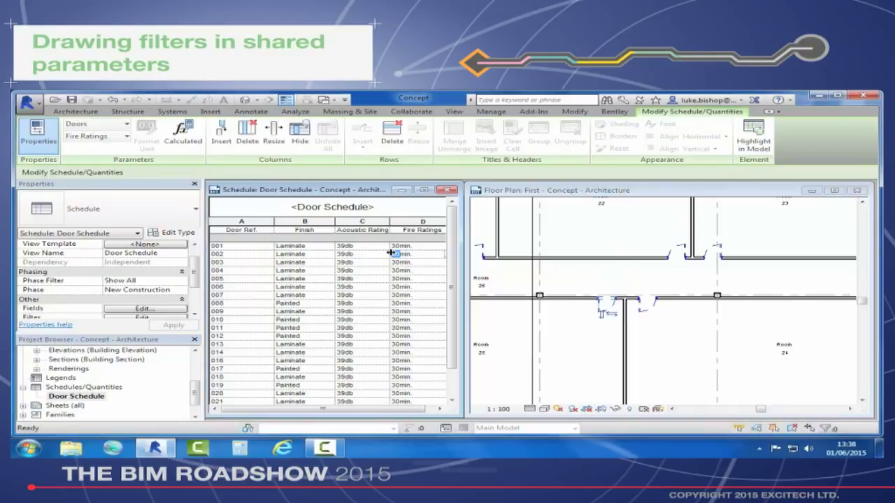
pyautogui.click(618, 301)
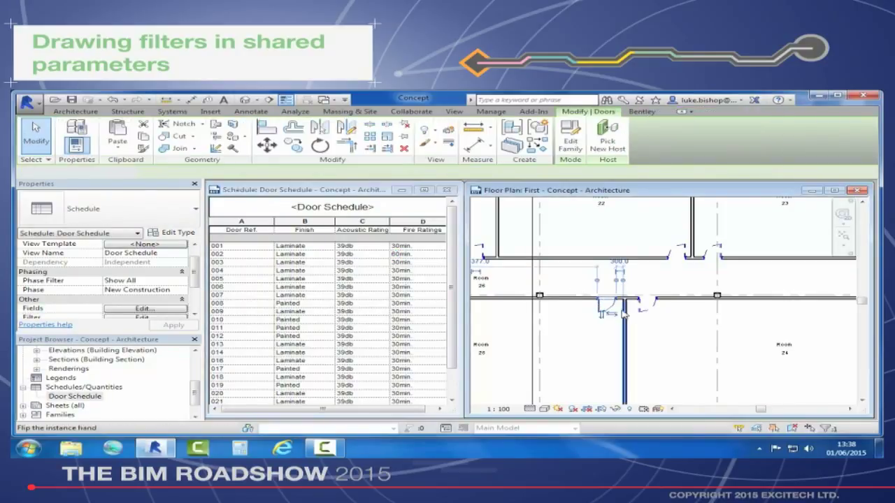